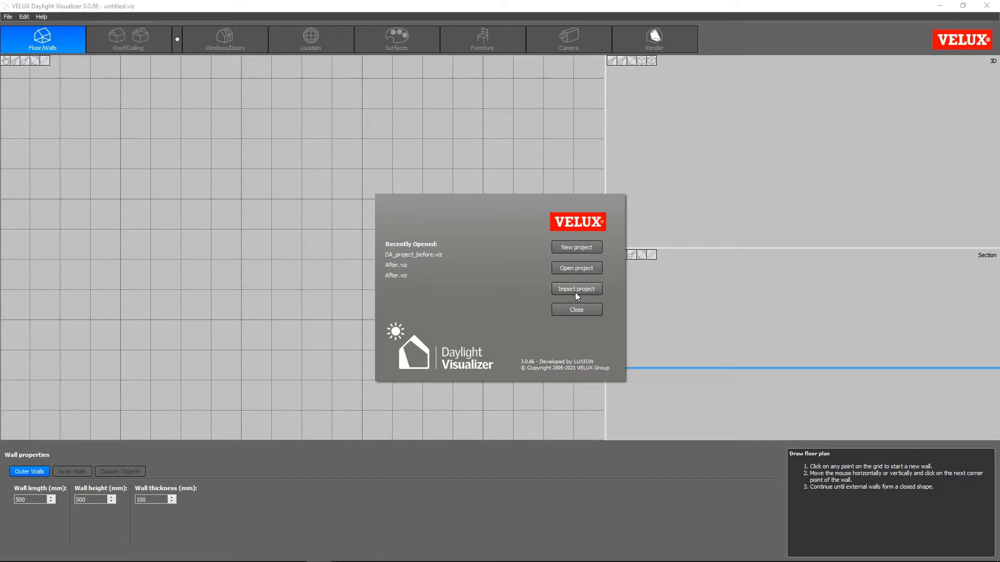
Step: Import the '3d house model' file from the desktop into a new project
left_click(577, 288)
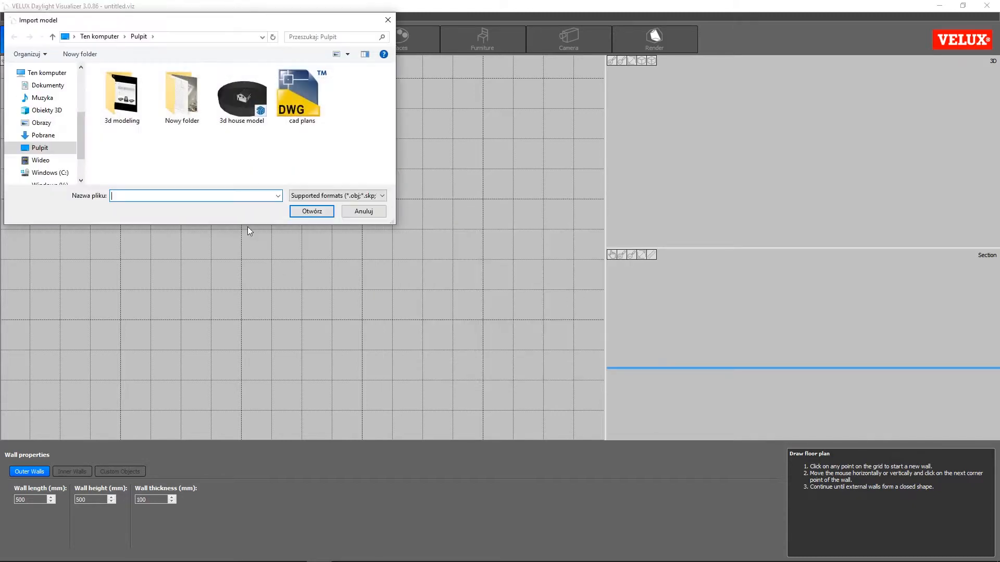
left_click(241, 93)
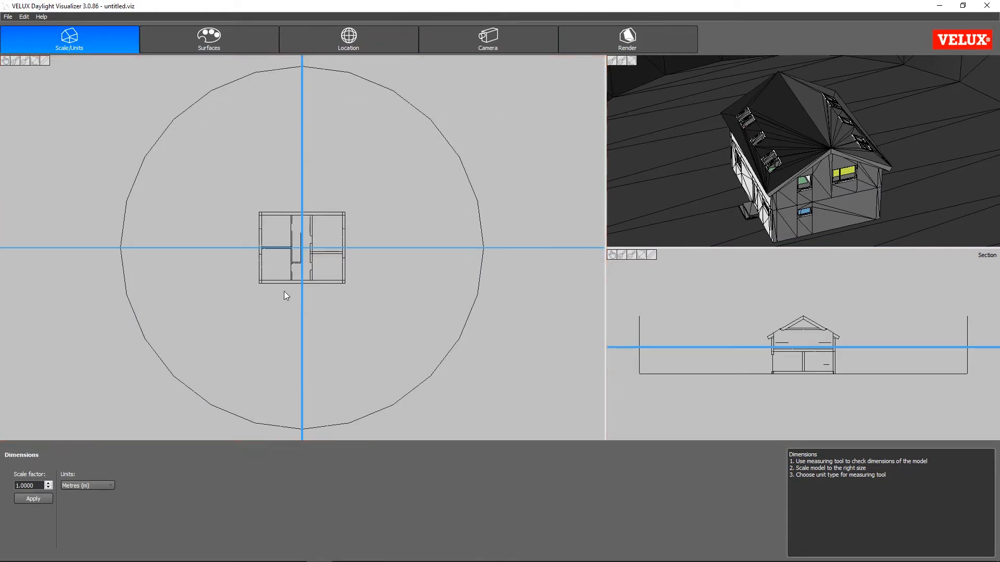
mouse_move(82, 518)
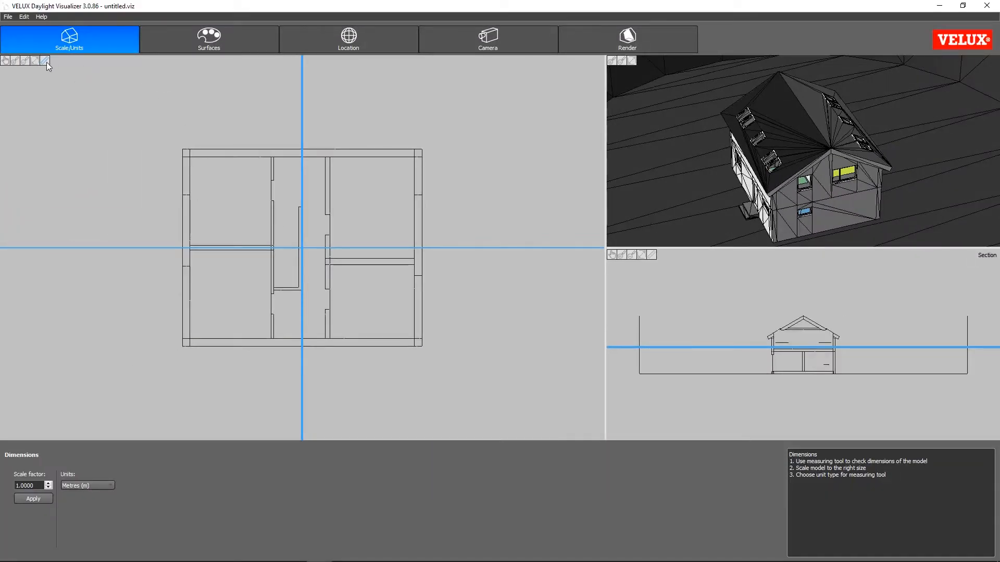
Step: Apply a scale factor of 1.0 with units in metres to the model
left_click(33, 499)
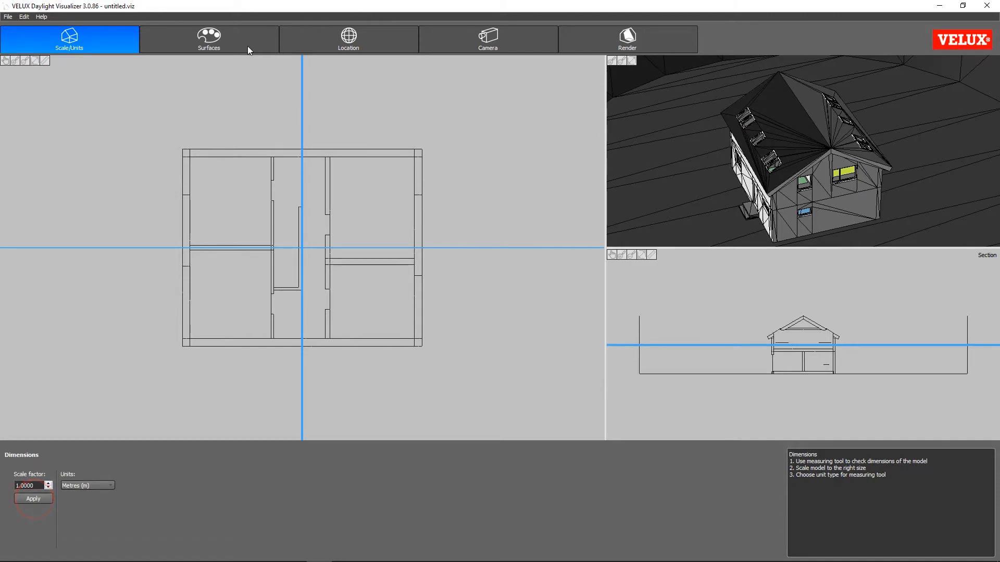
Step: Review the materials of CEILING, DOORS, FACADE WINDOW FRAME, FACADE WINDOW GLASS and VRW GLASS
left_click(209, 40)
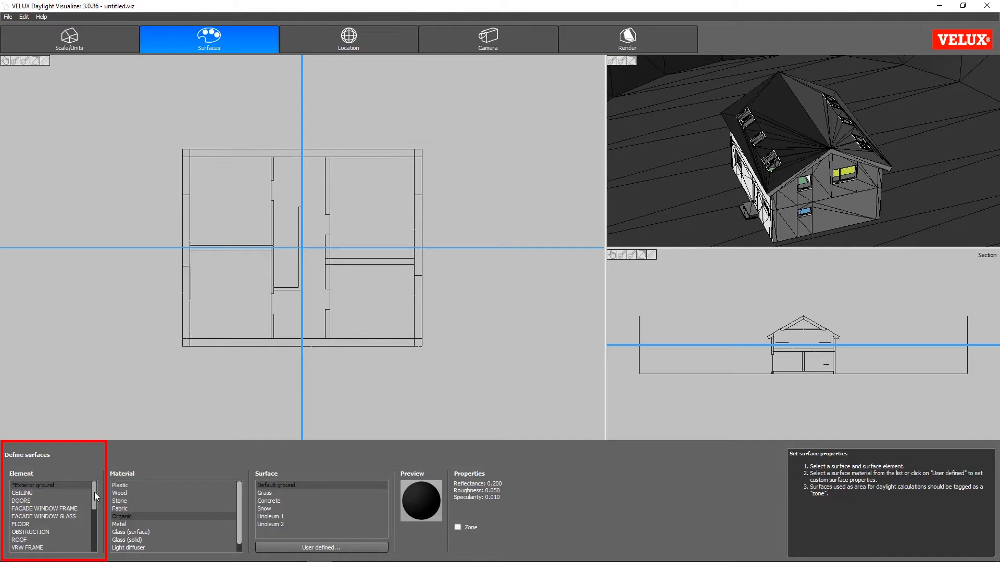
left_click(20, 493)
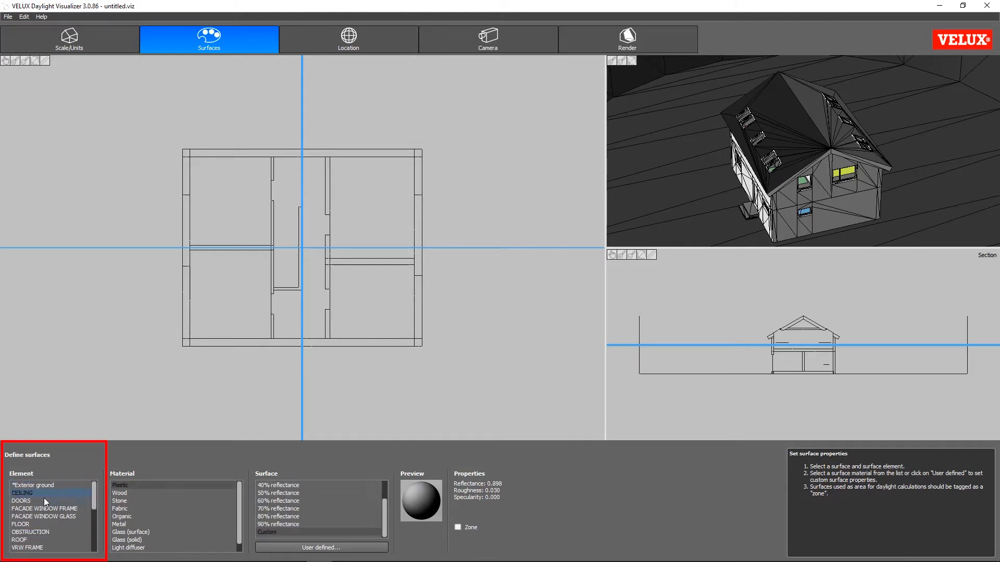
left_click(19, 500)
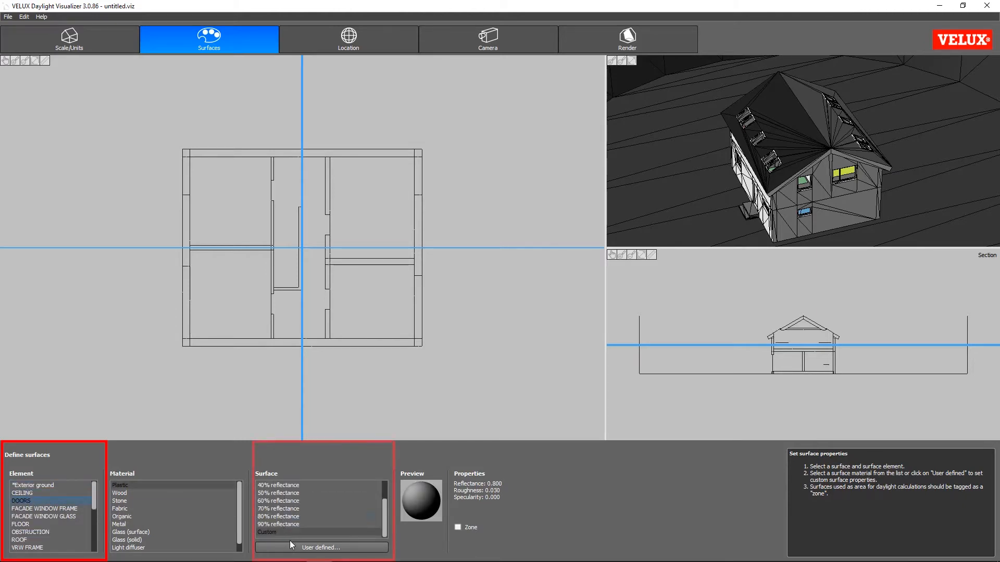
mouse_move(483, 500)
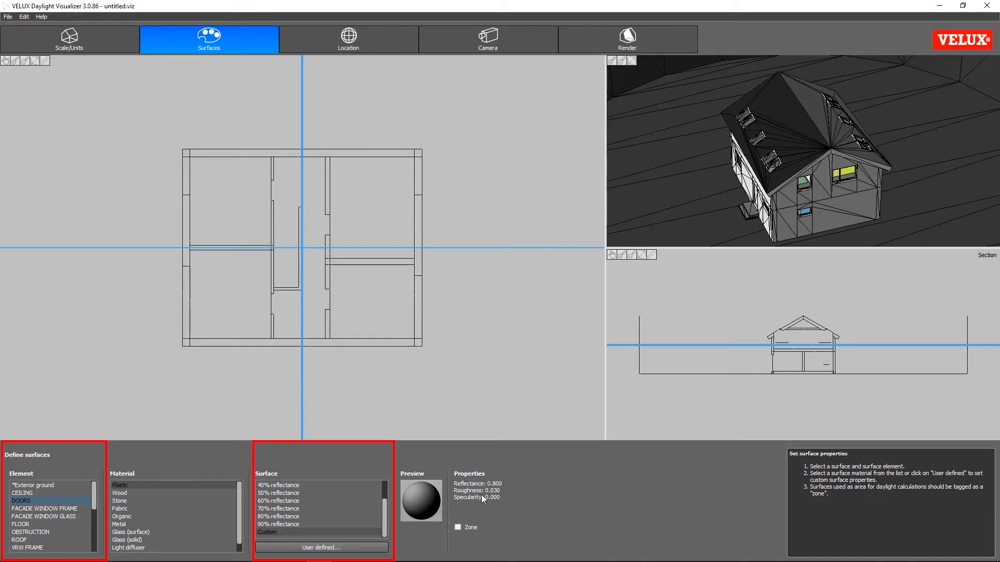
mouse_move(98, 499)
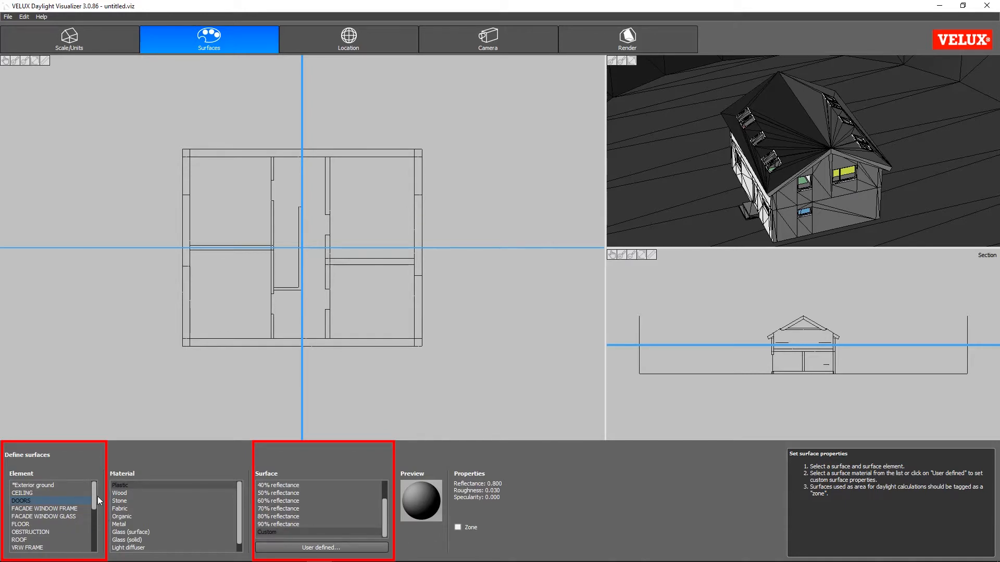
left_click(42, 508)
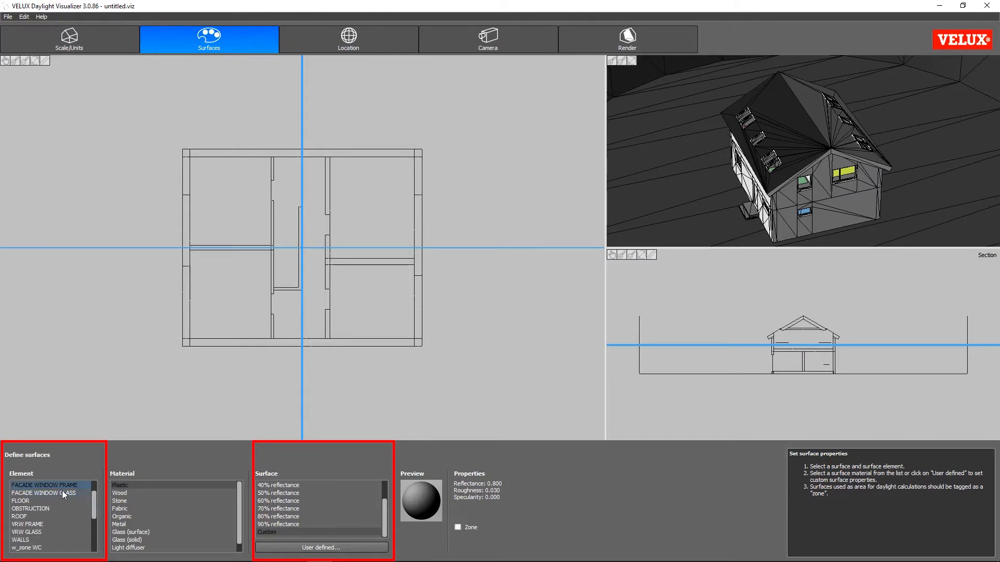
left_click(42, 492)
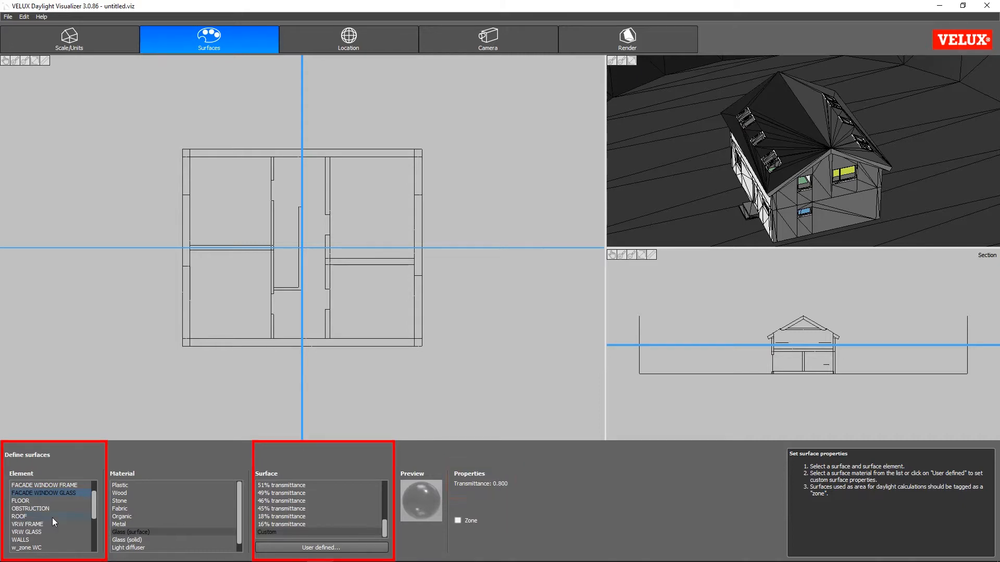
left_click(21, 532)
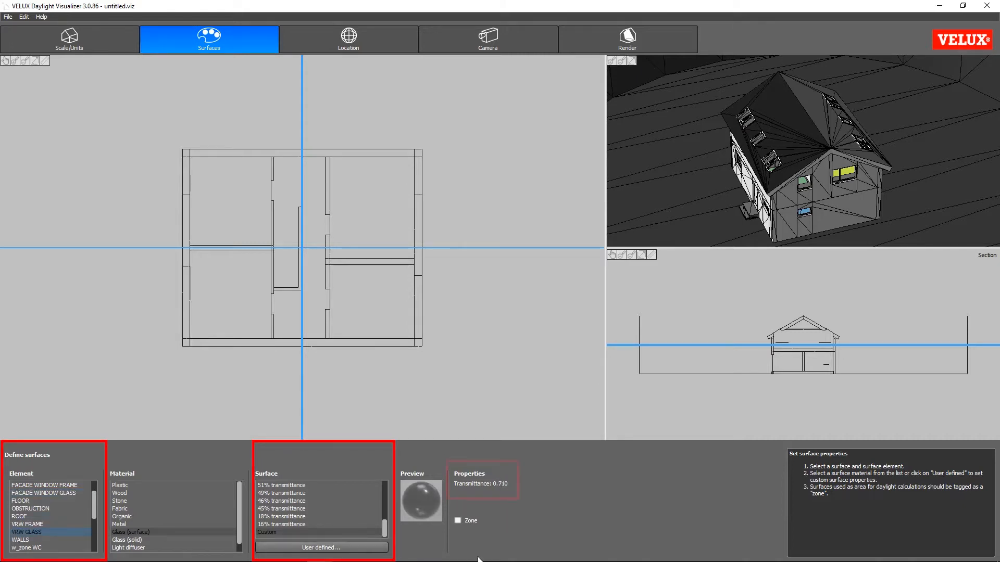
mouse_move(498, 492)
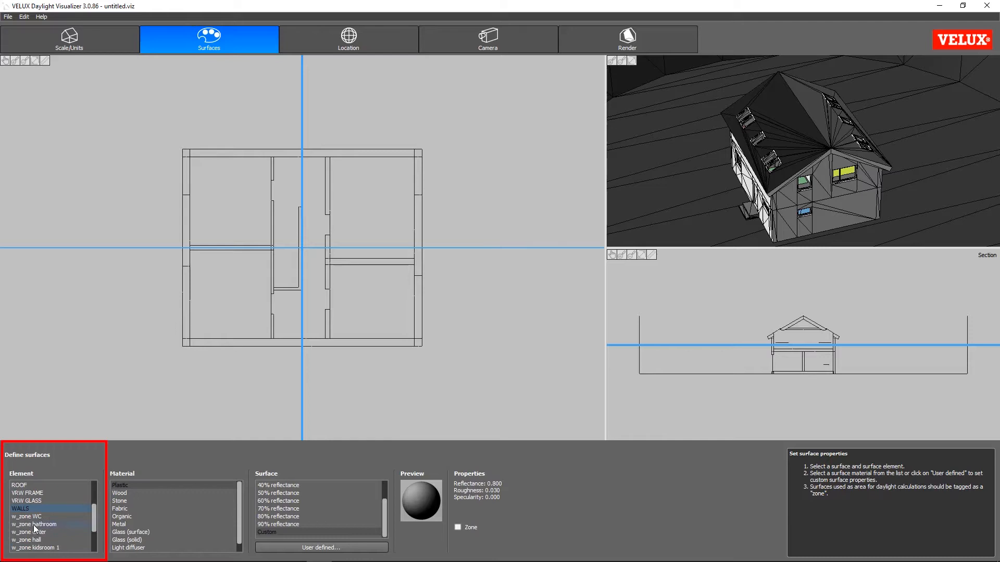
Step: Tag the w_zone hall and w_zone WC surfaces as daylight calculation zones
left_click(37, 524)
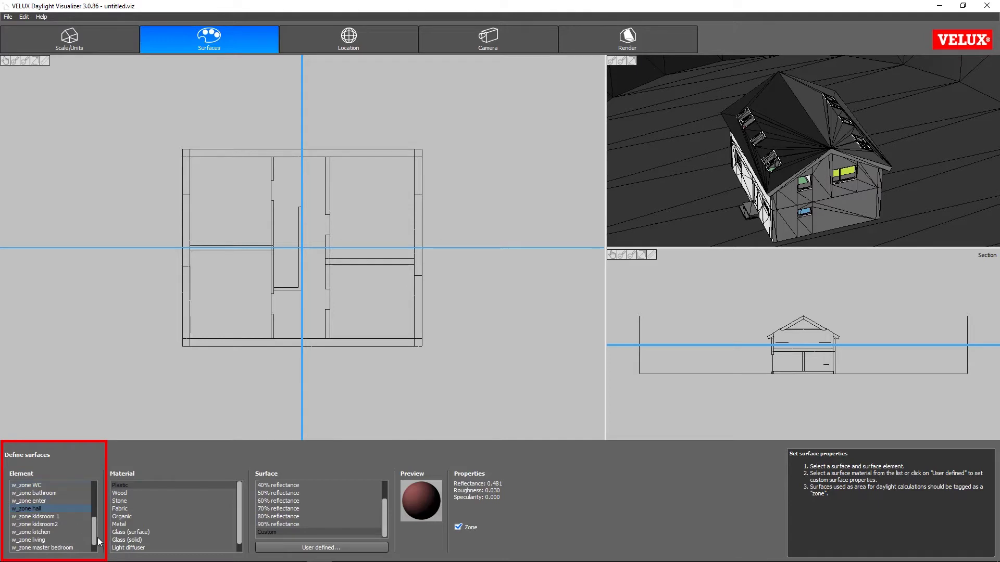
left_click(25, 486)
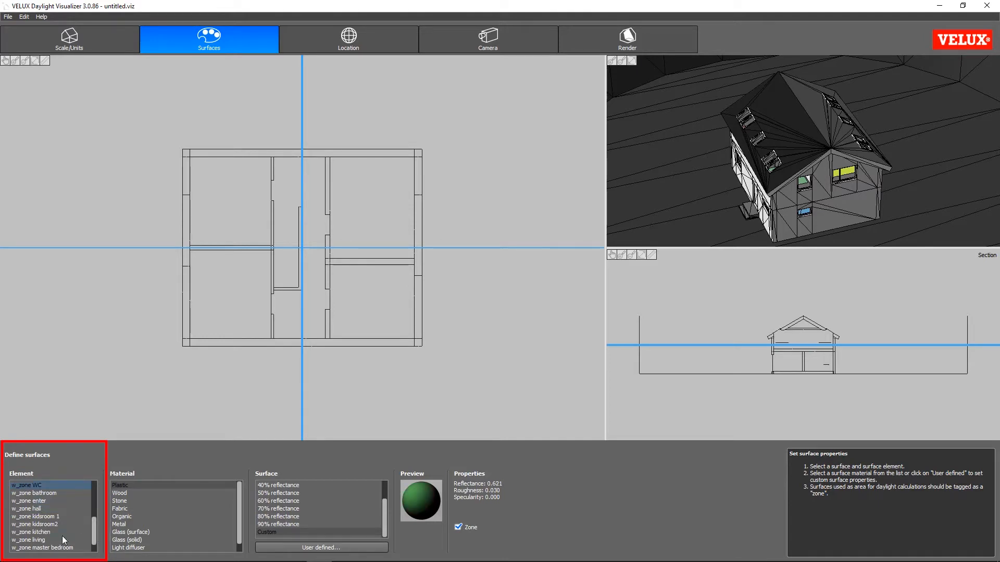
left_click(459, 527)
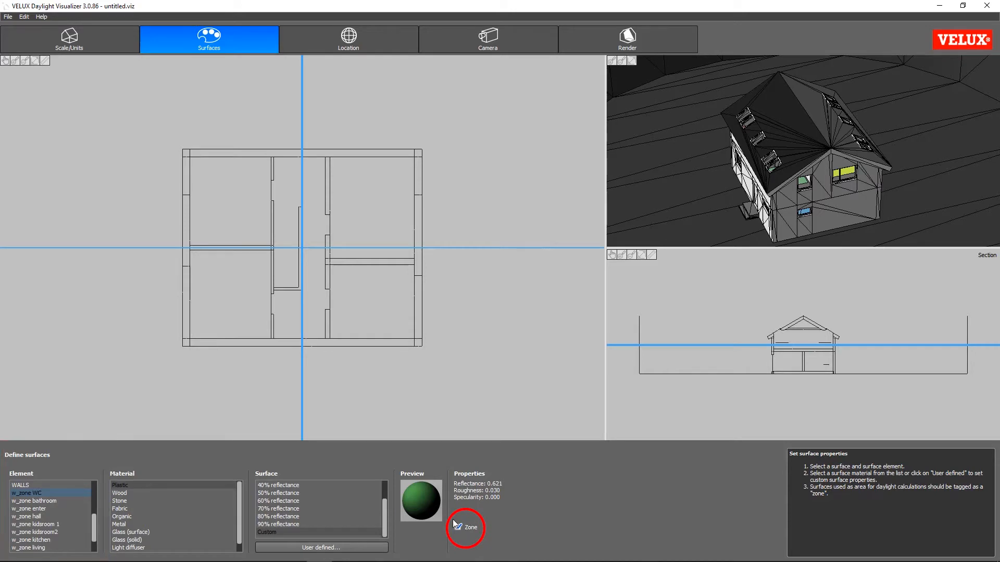
left_click(458, 527)
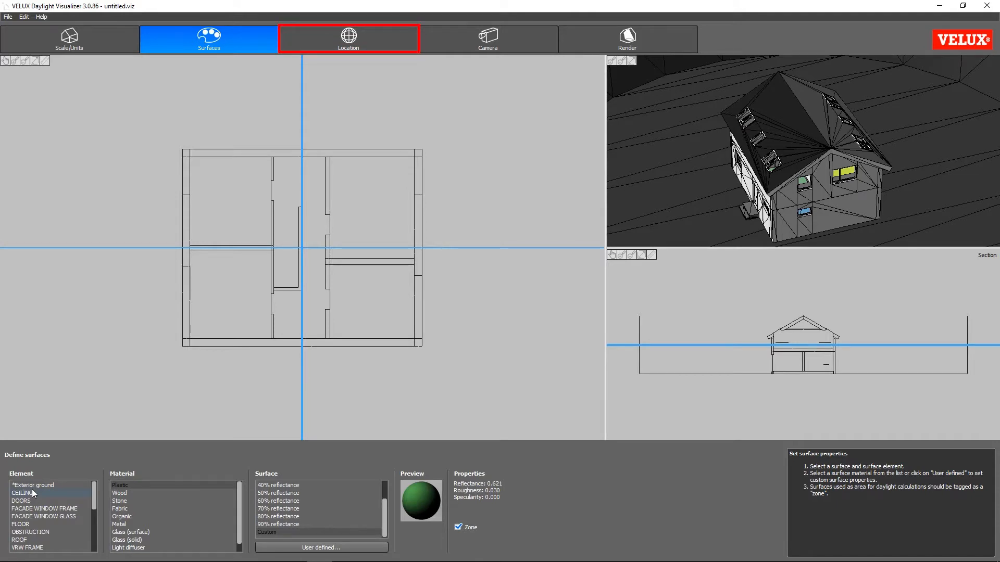
Step: Choose Warsaw from the city list as the project location
left_click(348, 37)
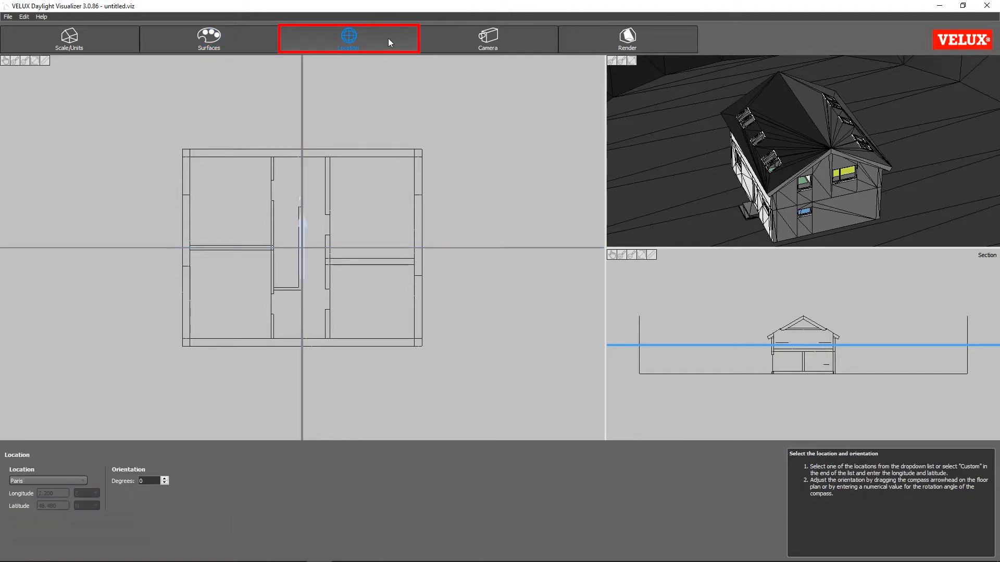
left_click(48, 482)
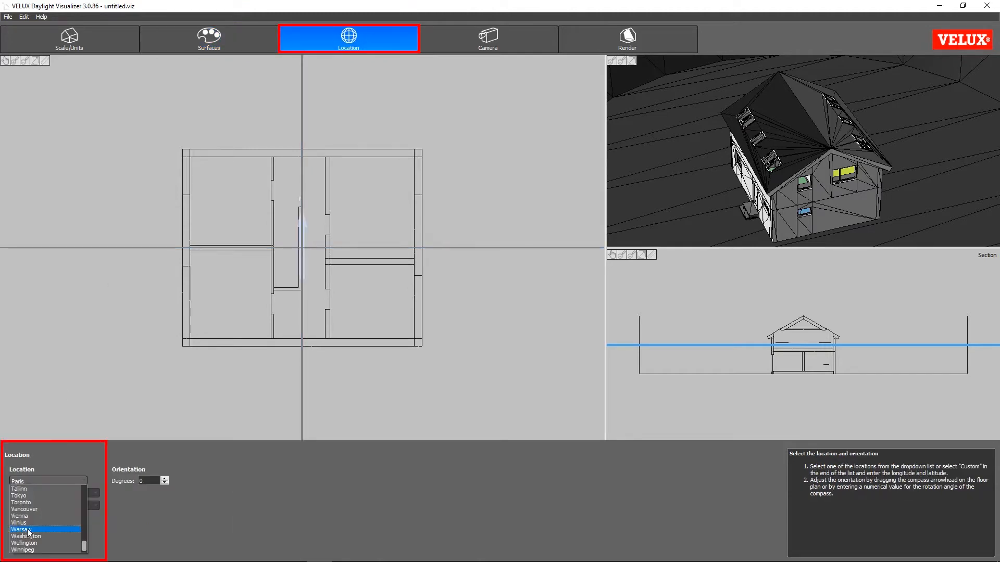
left_click(23, 530)
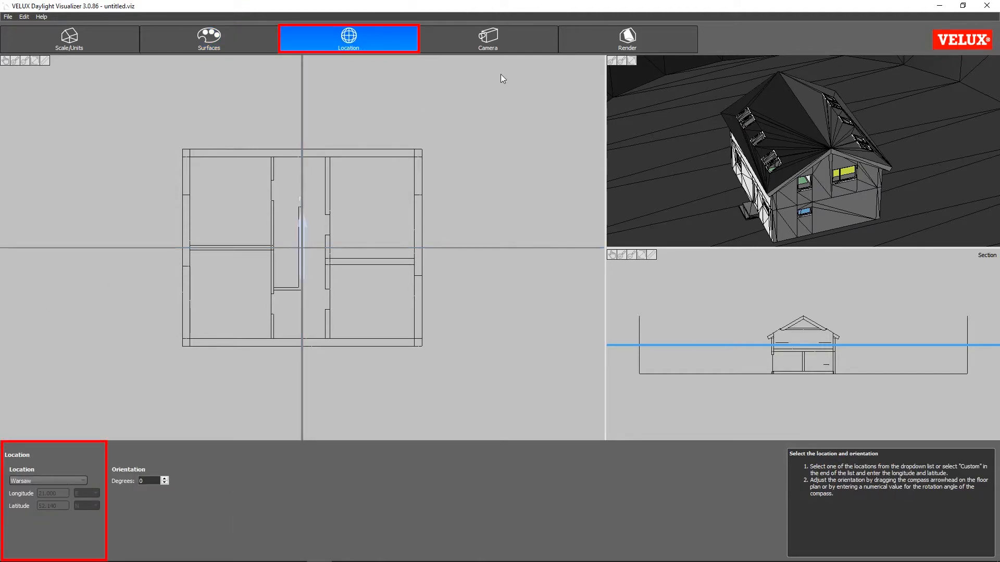
left_click(488, 38)
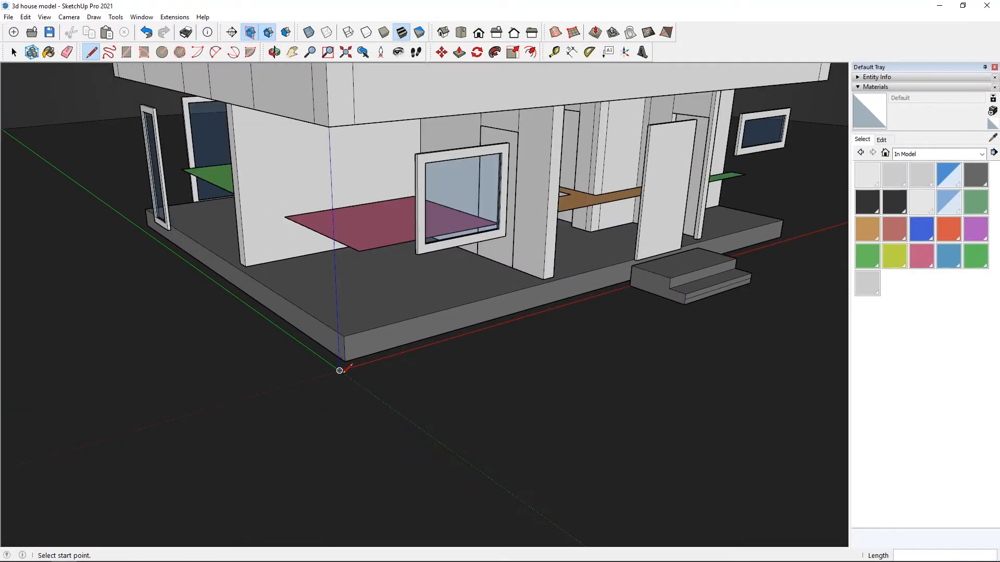
mouse_move(358, 260)
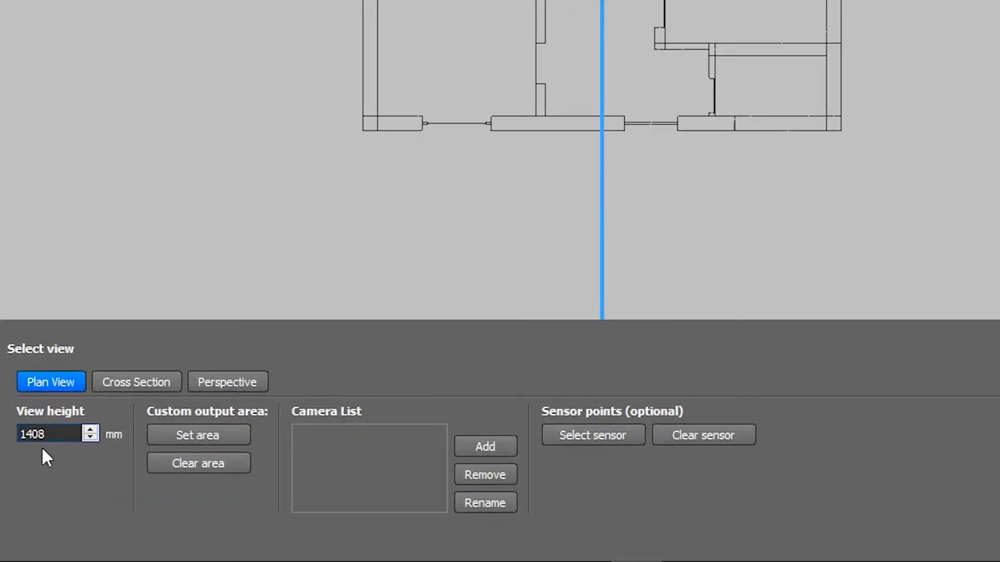
Step: Set the plan view height to 1210 mm and fit the output area around the house
type("121")
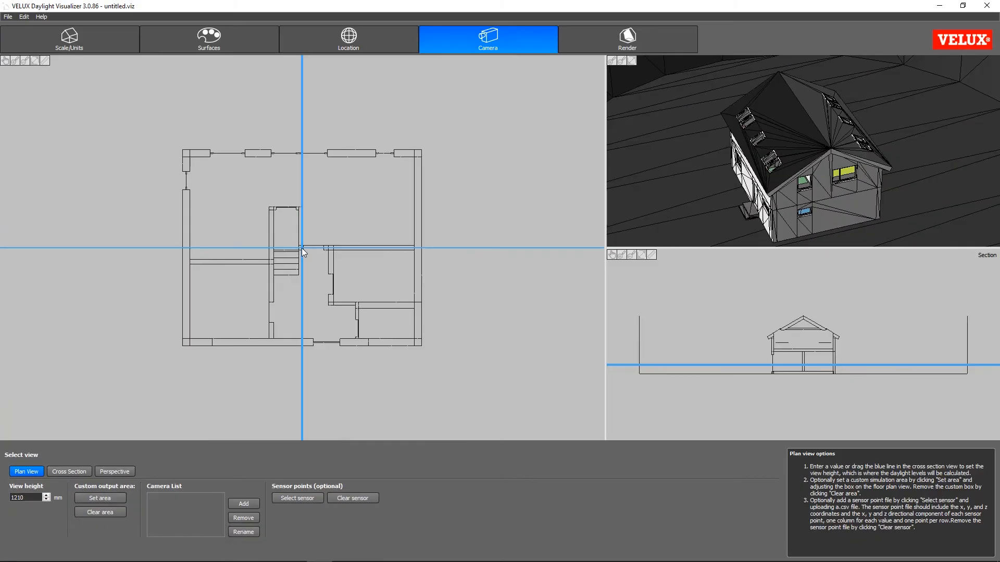
mouse_move(816, 380)
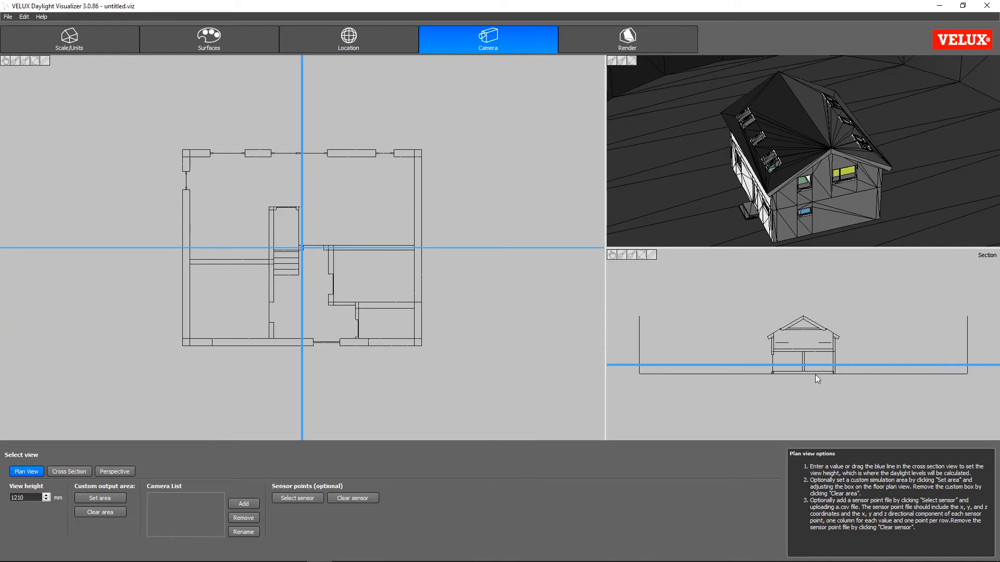
mouse_move(95, 300)
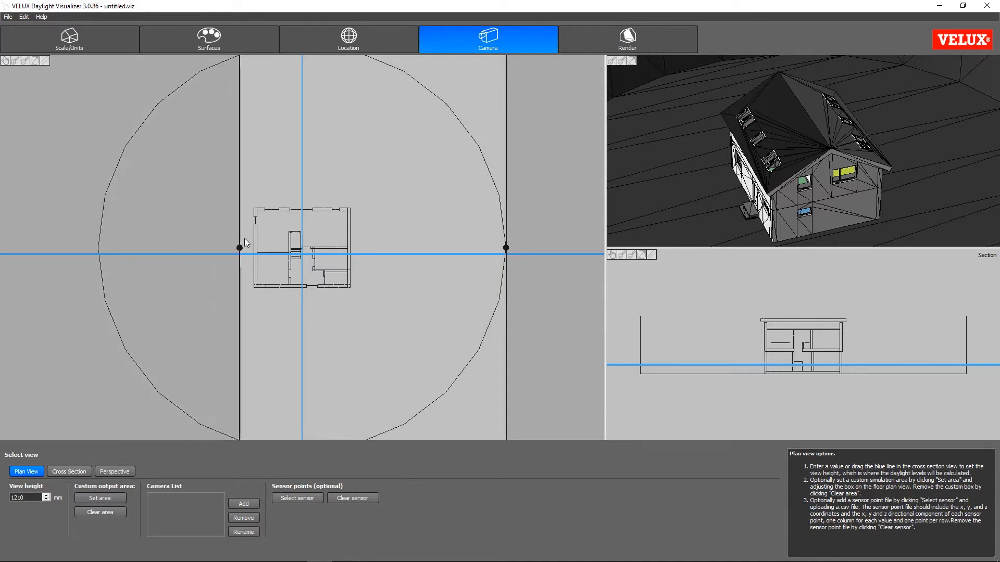
left_click(100, 498)
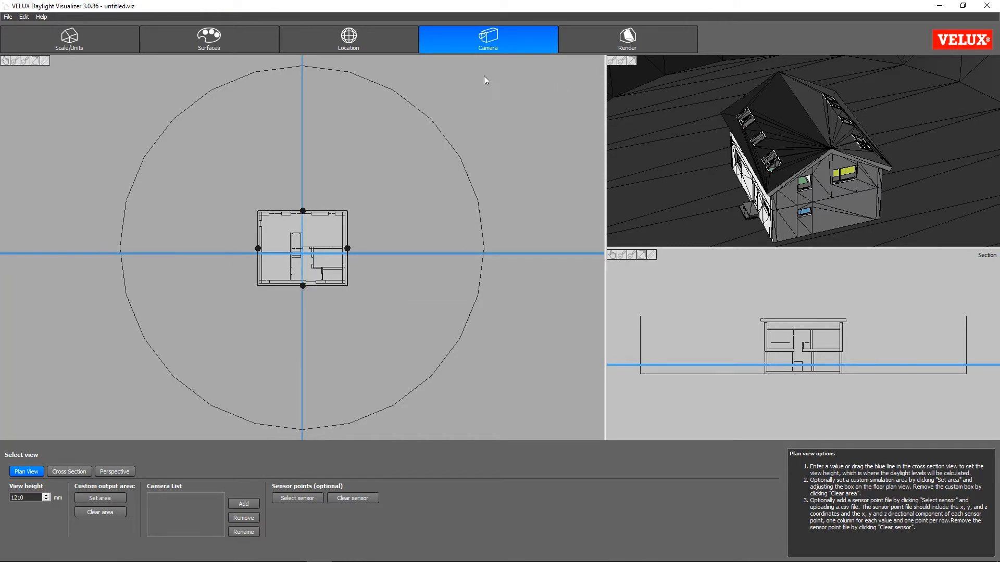
Step: Choose Daylight factor render type at medium resolution with Camera + Zones output
left_click(627, 39)
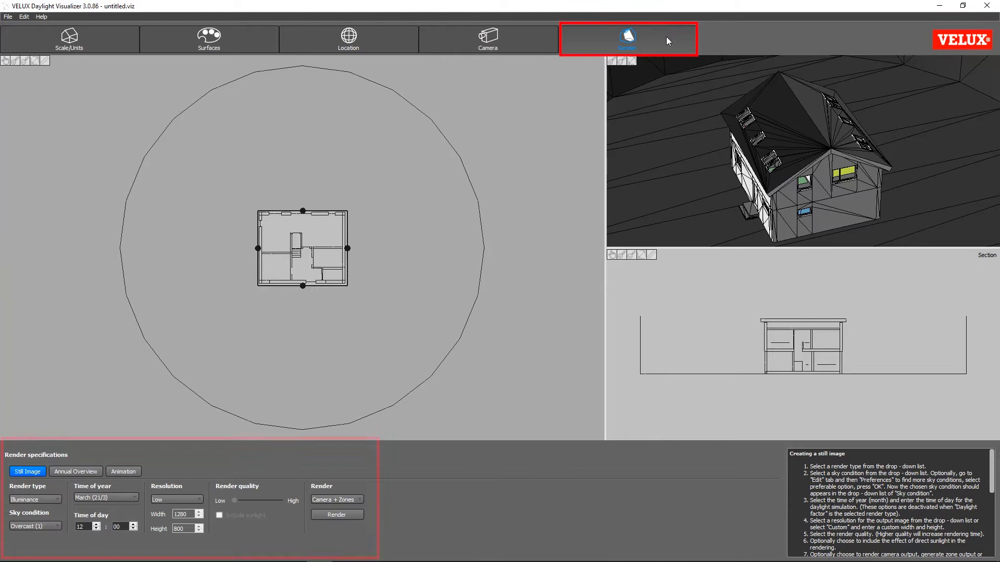
left_click(627, 40)
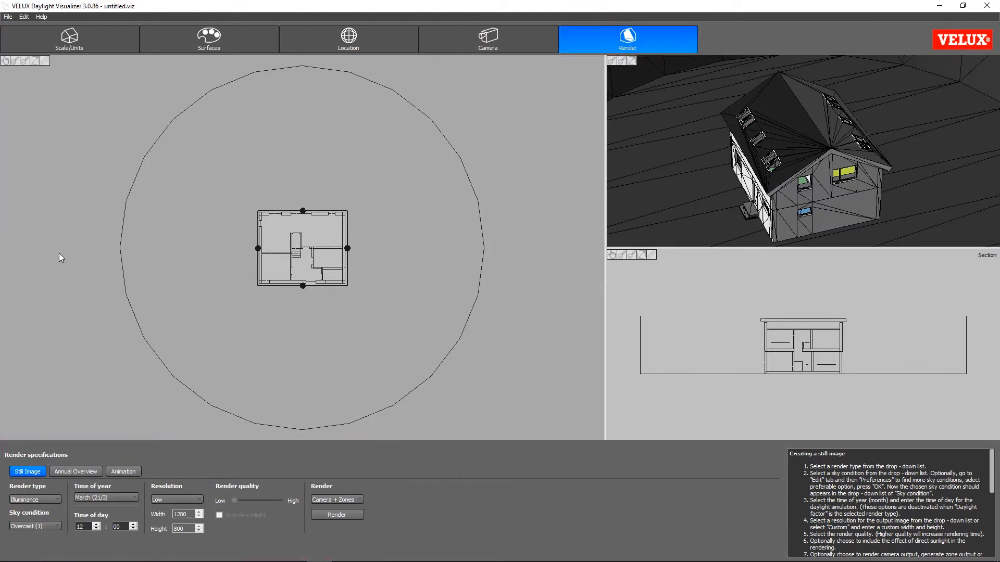
left_click(34, 500)
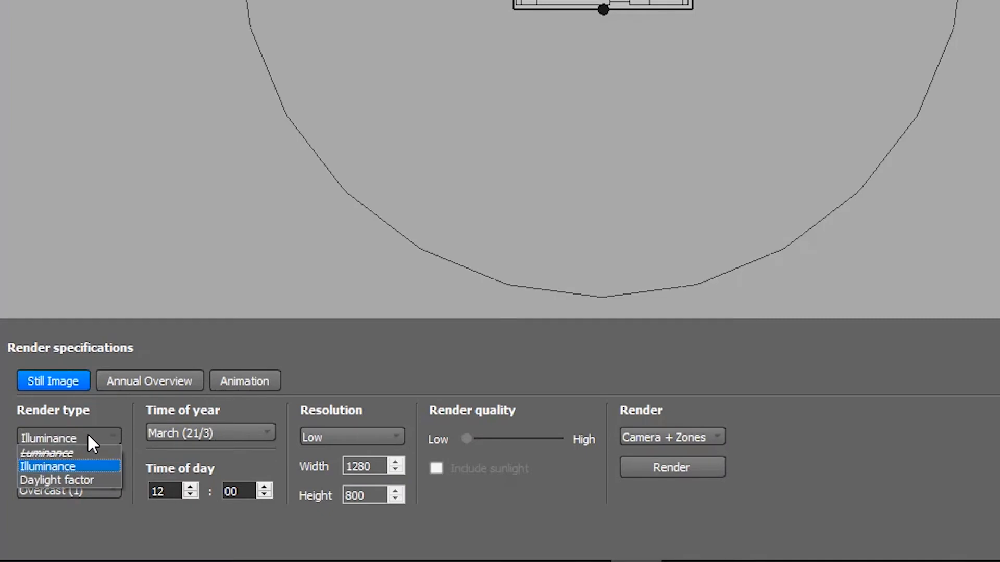
left_click(53, 481)
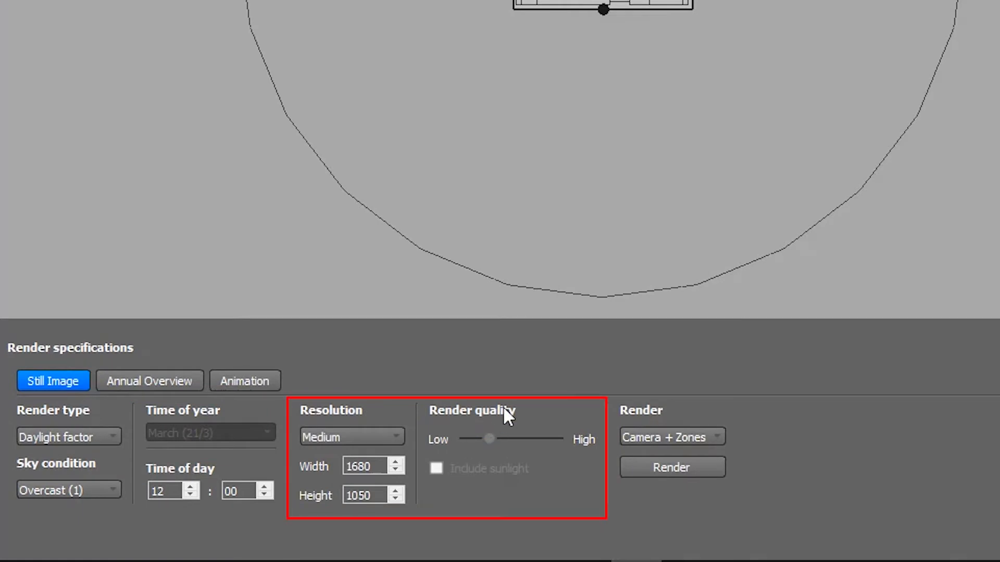
mouse_move(467, 452)
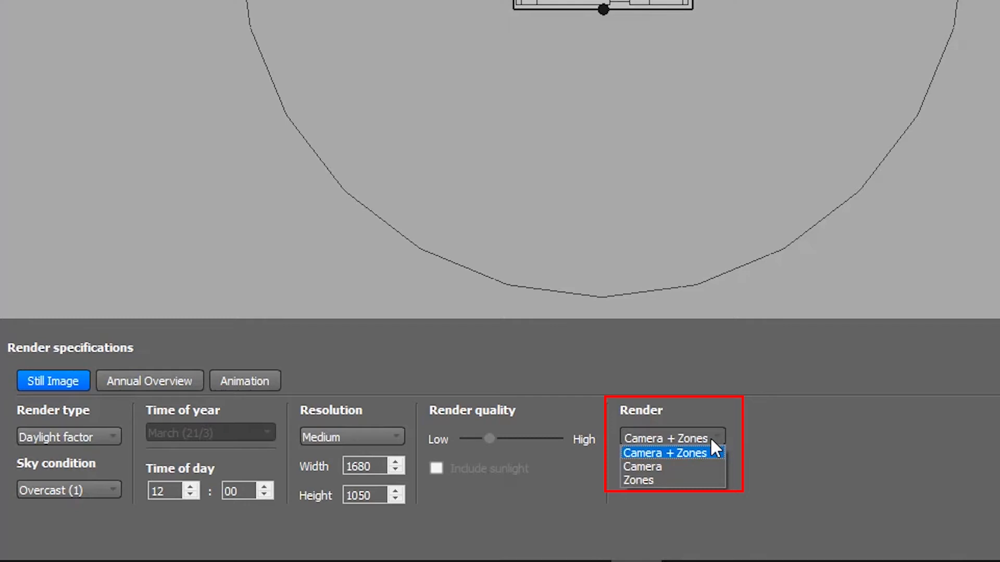
left_click(665, 452)
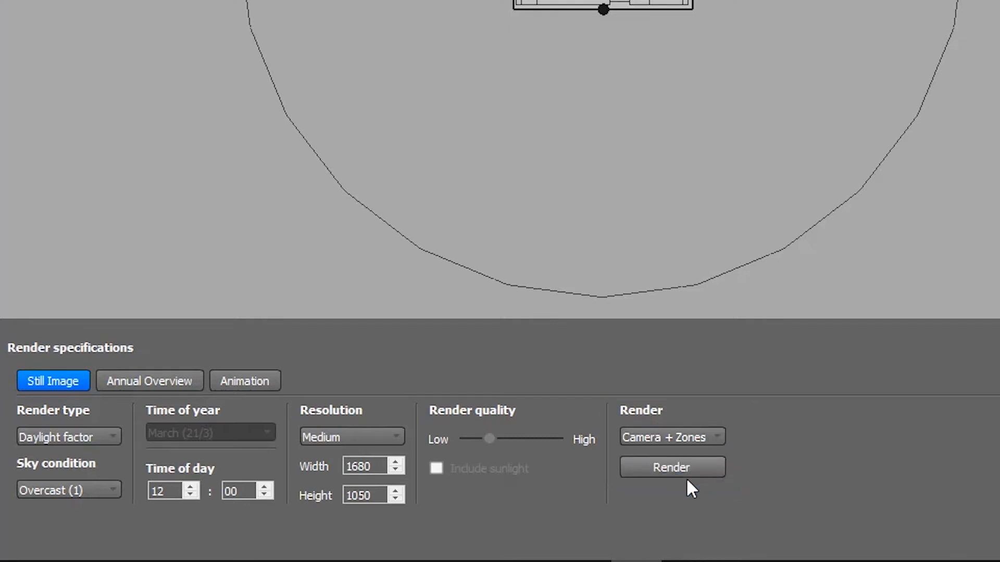
Step: Start the daylight factor render and let the calculation run
left_click(673, 466)
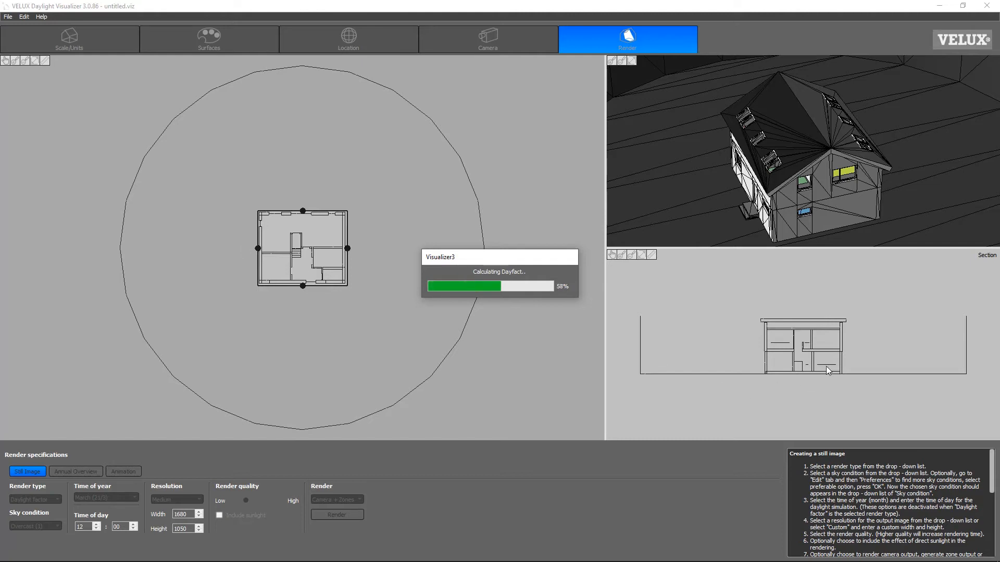
mouse_move(848, 363)
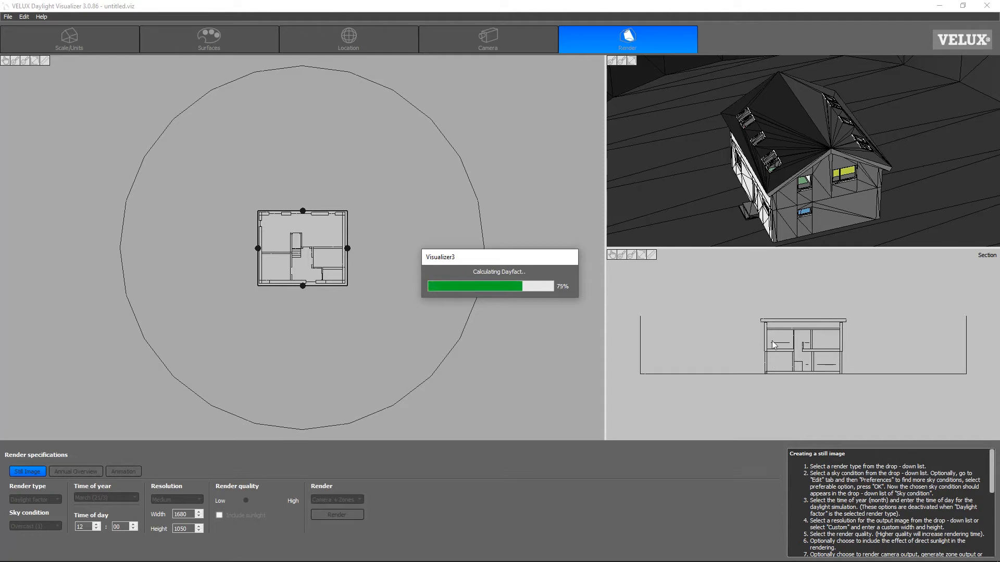
mouse_move(594, 340)
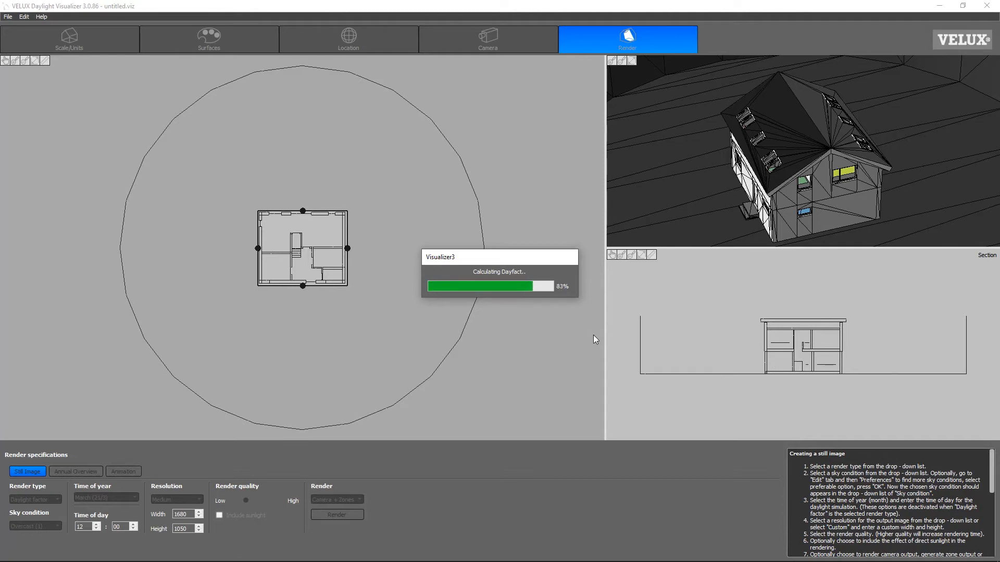
mouse_move(479, 345)
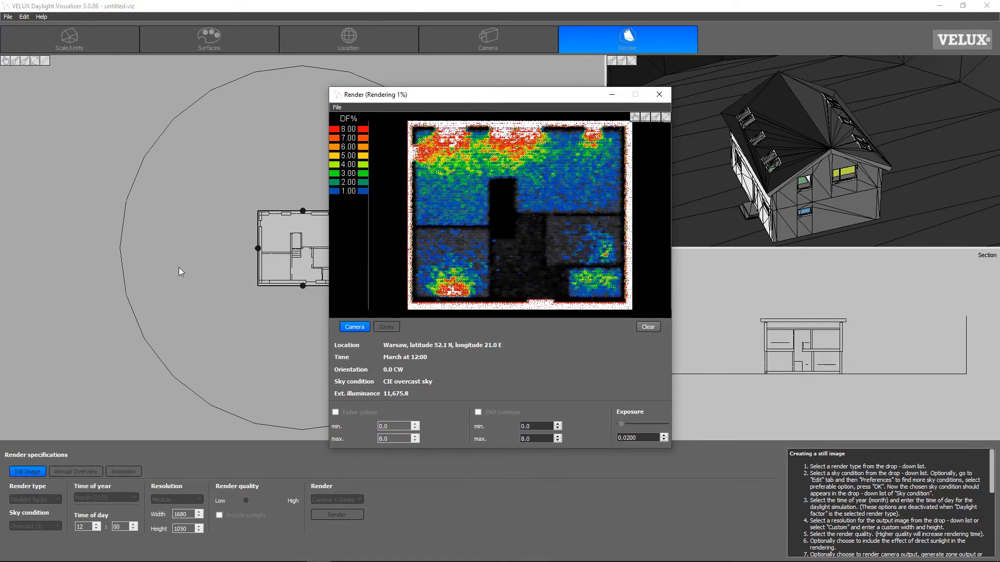
Step: Show ISO contour lines on the plan render and save the image as a JPEG
left_click(479, 412)
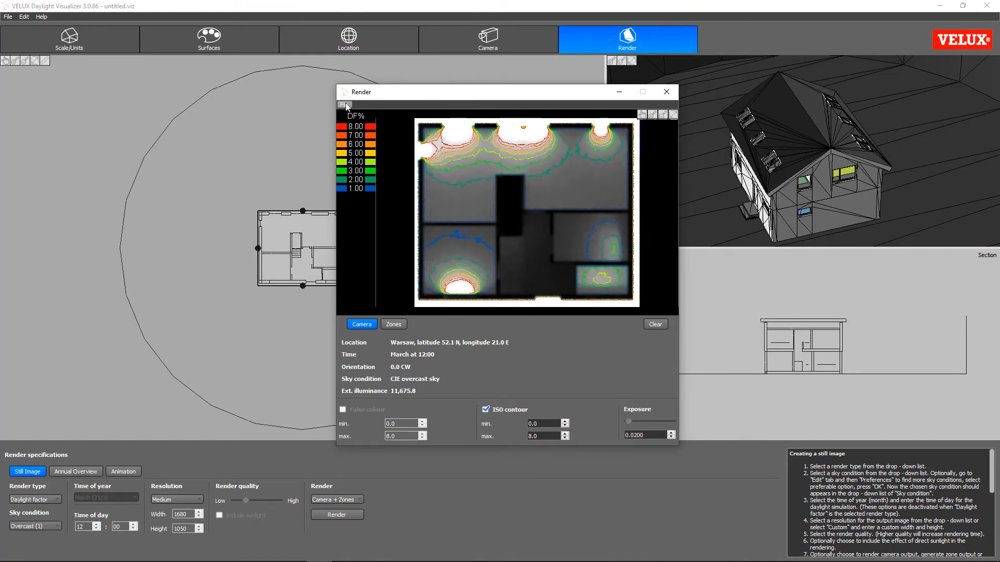
mouse_move(346, 107)
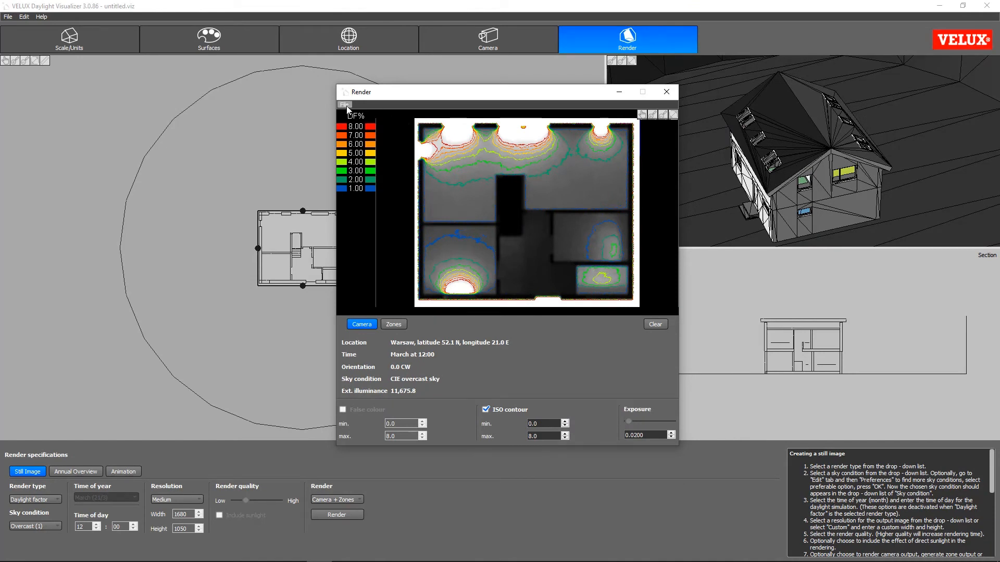
left_click(344, 105)
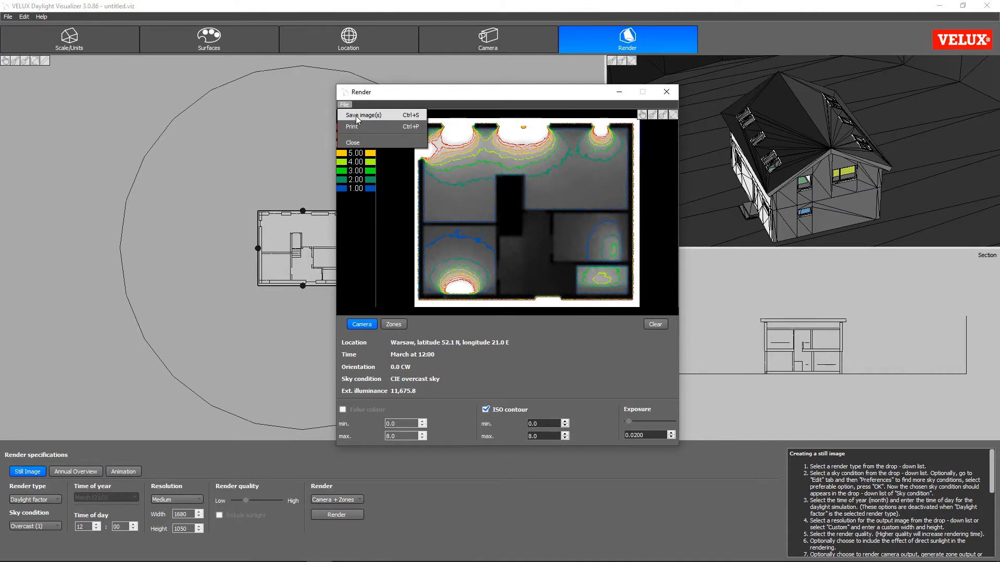
left_click(362, 115)
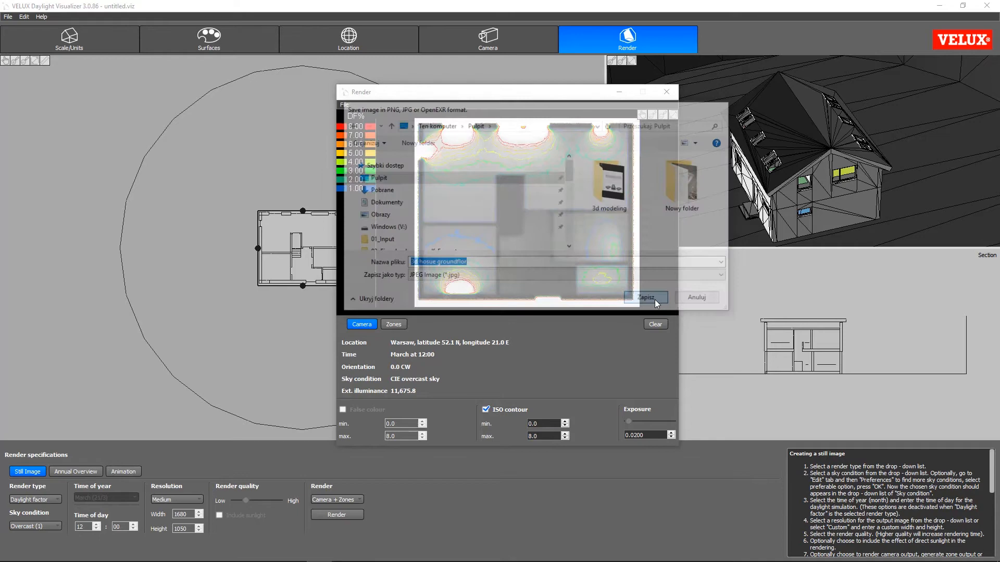
left_click(646, 298)
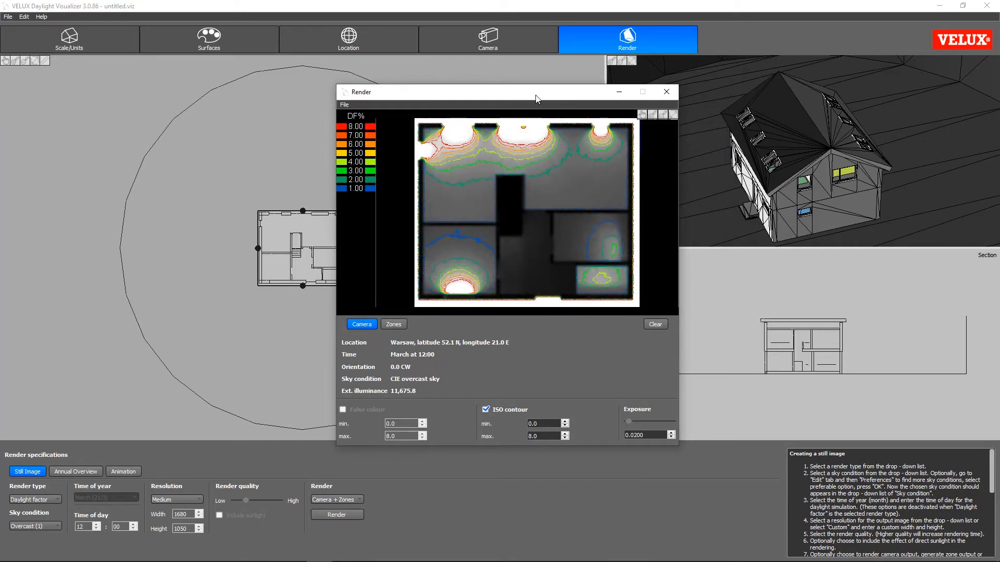
left_click(384, 325)
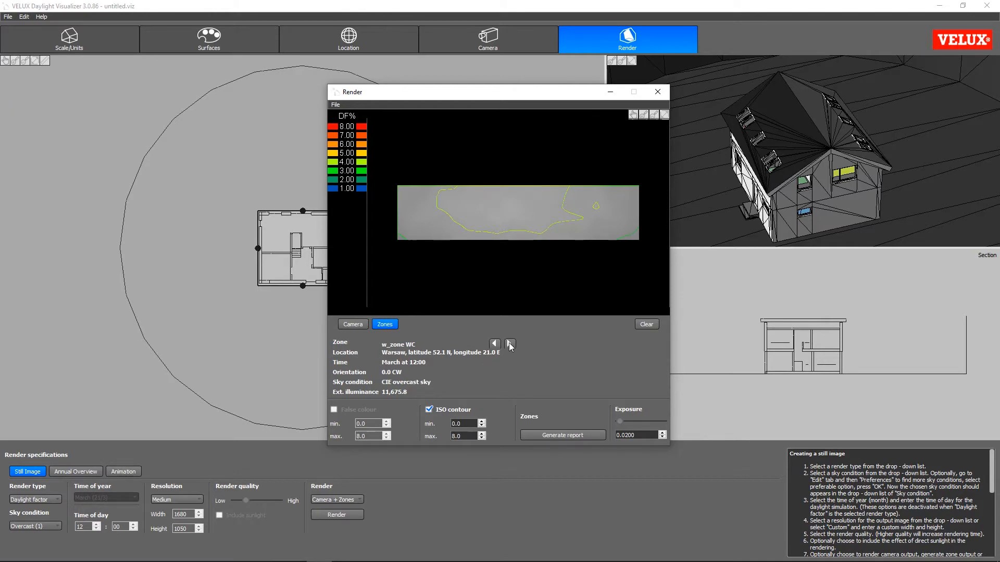
Step: Step through the hall and kitchen zone results and return to the WC zone
left_click(511, 344)
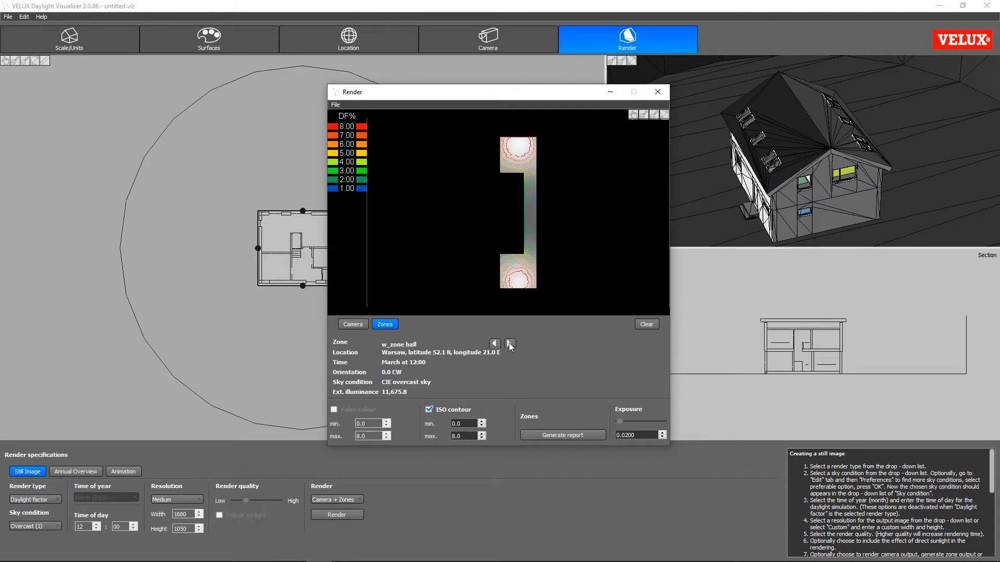
left_click(510, 344)
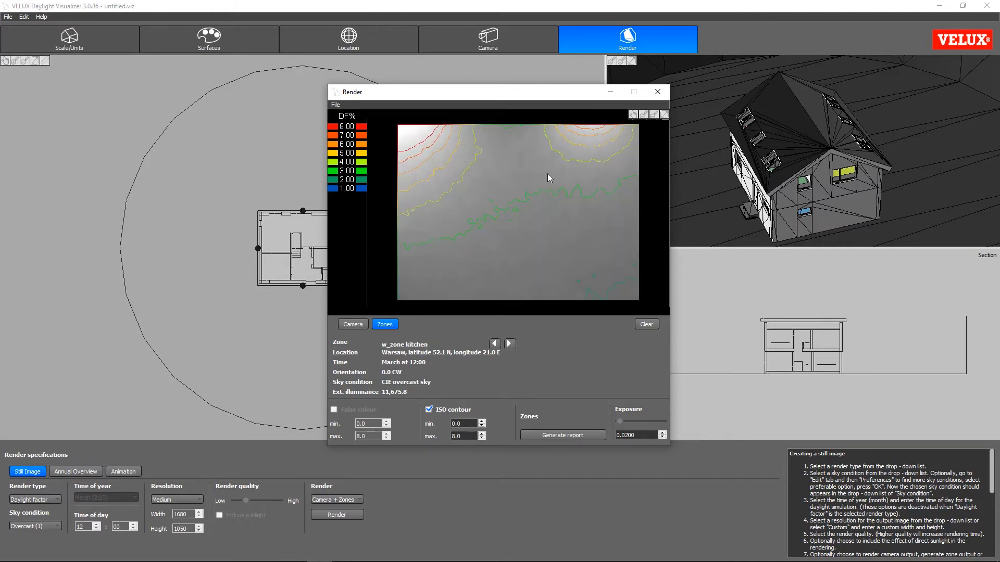
left_click(511, 344)
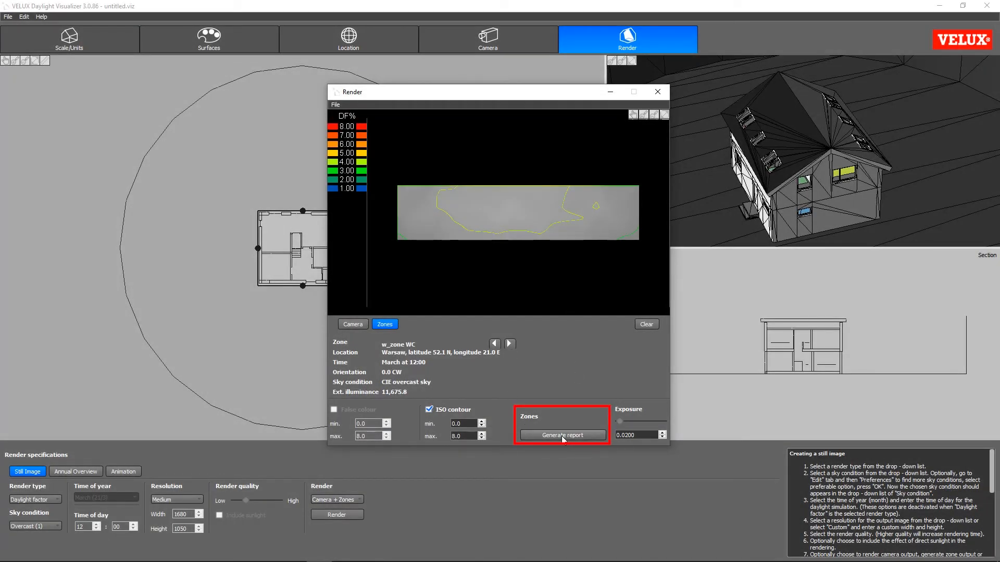
Step: Generate the zone report to the desktop (Pulpit) as HTML file '3d hosue report'
left_click(563, 436)
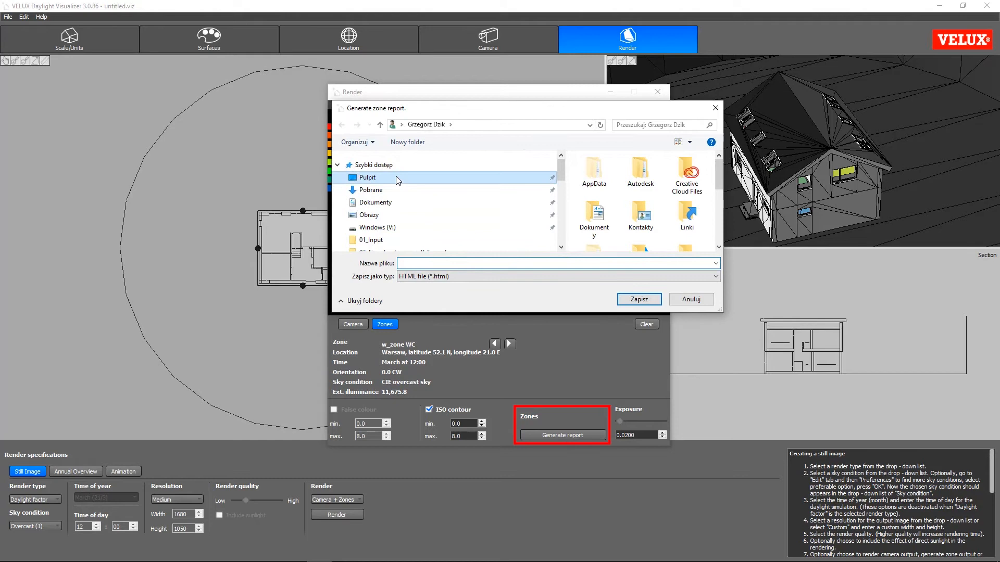
double_click(367, 177)
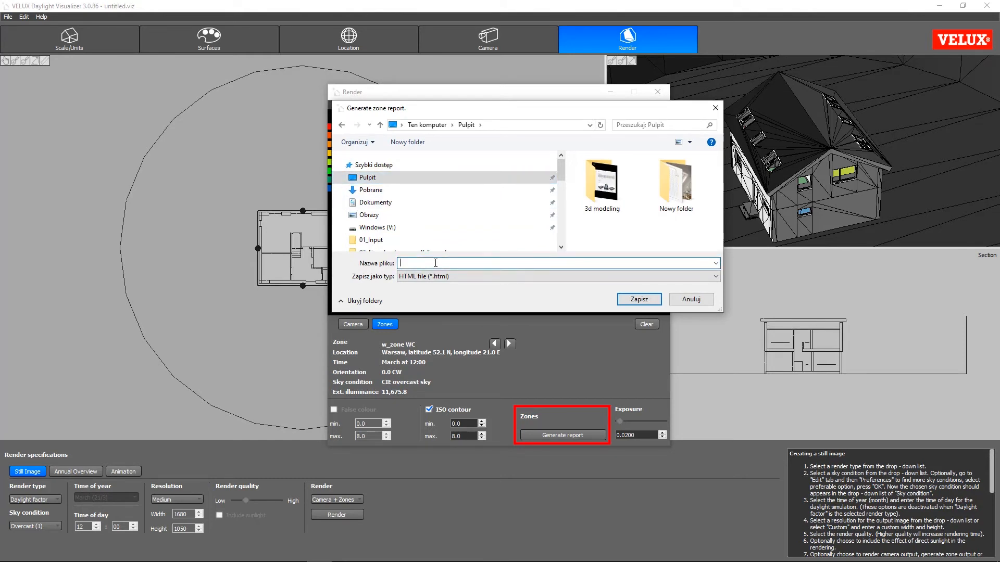
type("3d hosue raport")
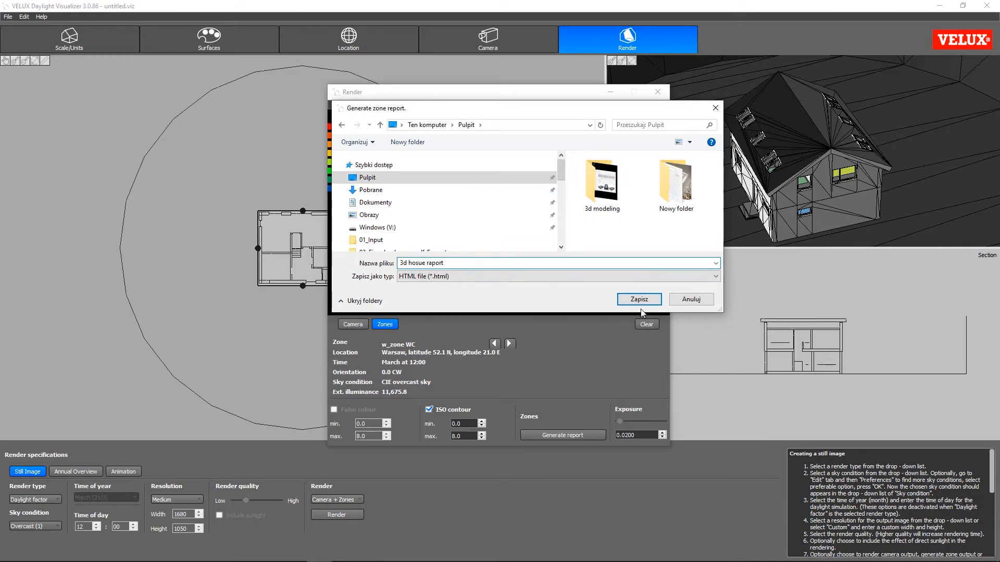
left_click(639, 299)
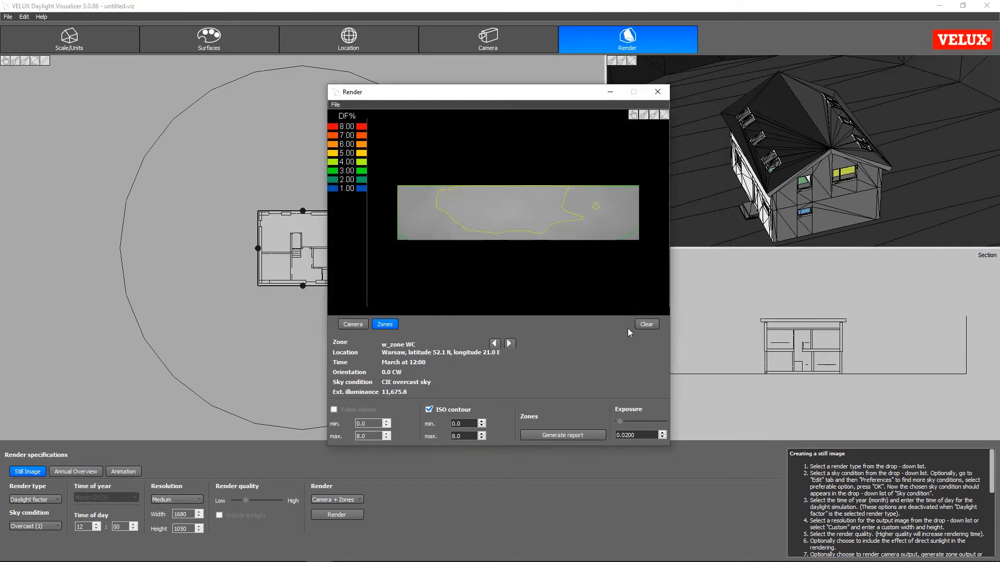
left_click(563, 435)
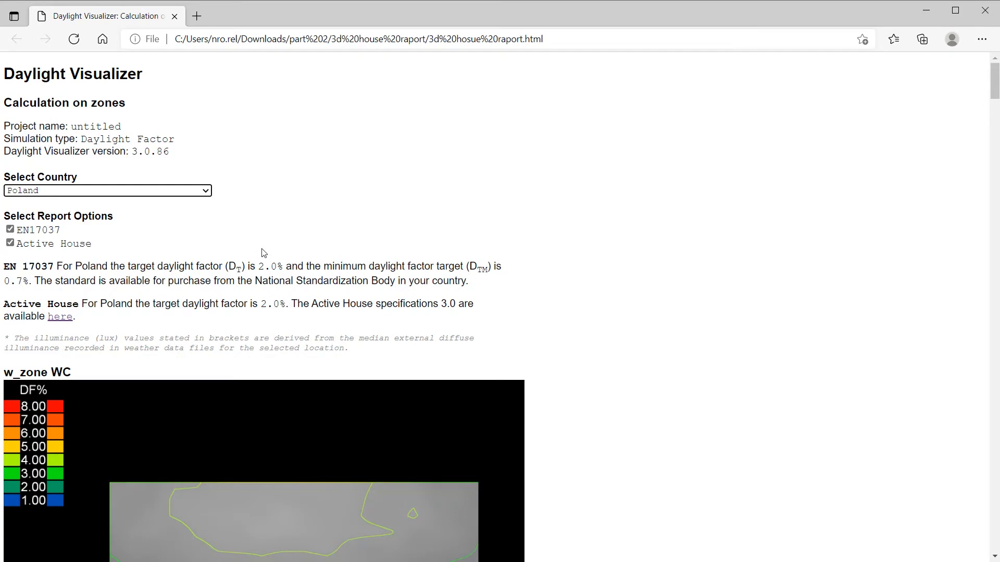
Step: View the saved report in Edge, reading the EN 17037 and Active House targets for Poland
left_click(270, 267)
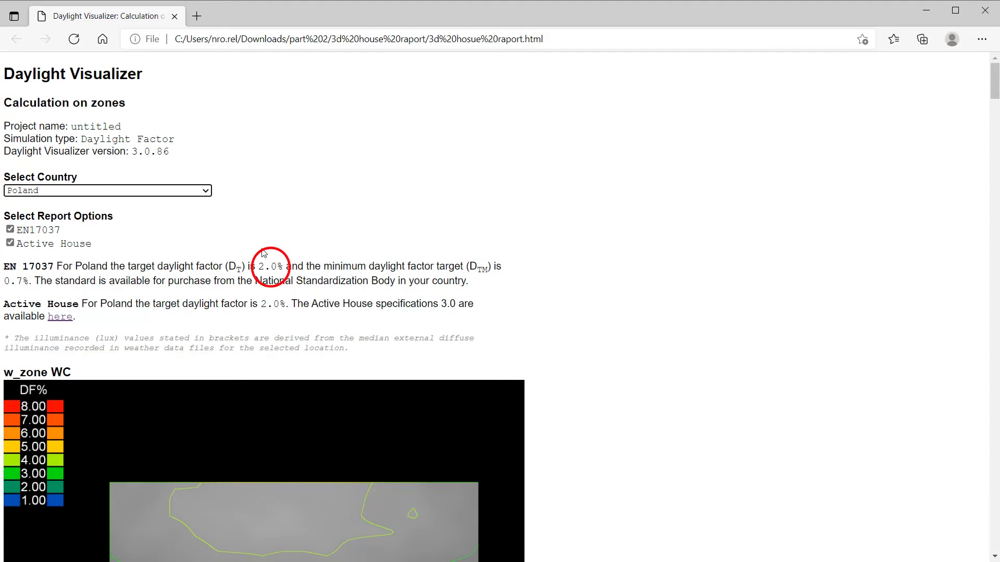
mouse_move(263, 253)
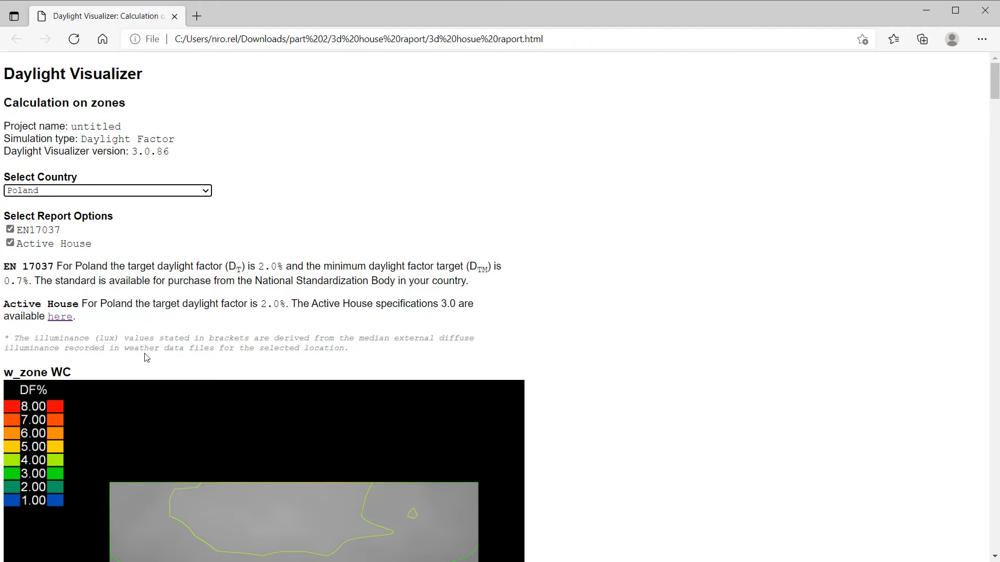
mouse_move(148, 353)
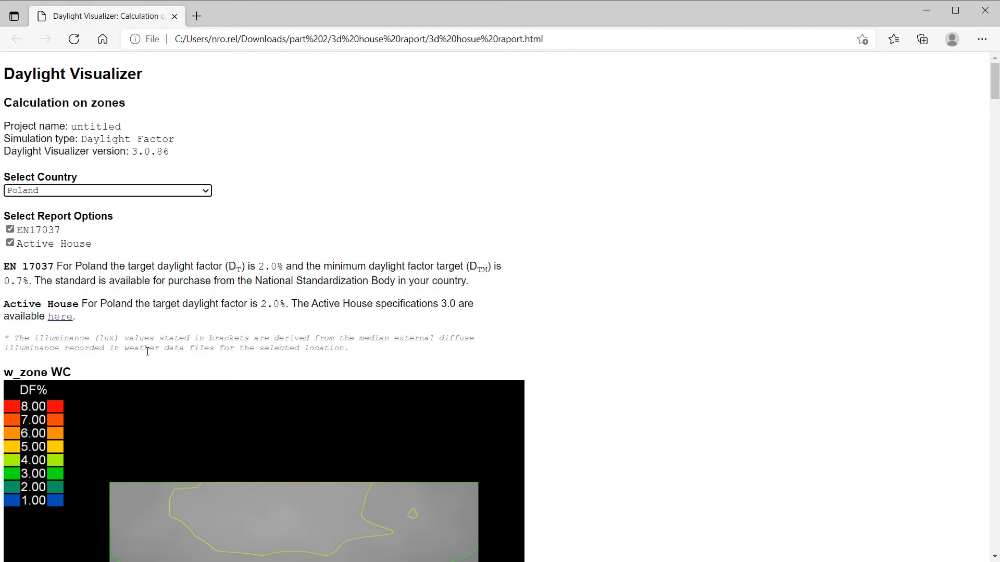
mouse_move(150, 359)
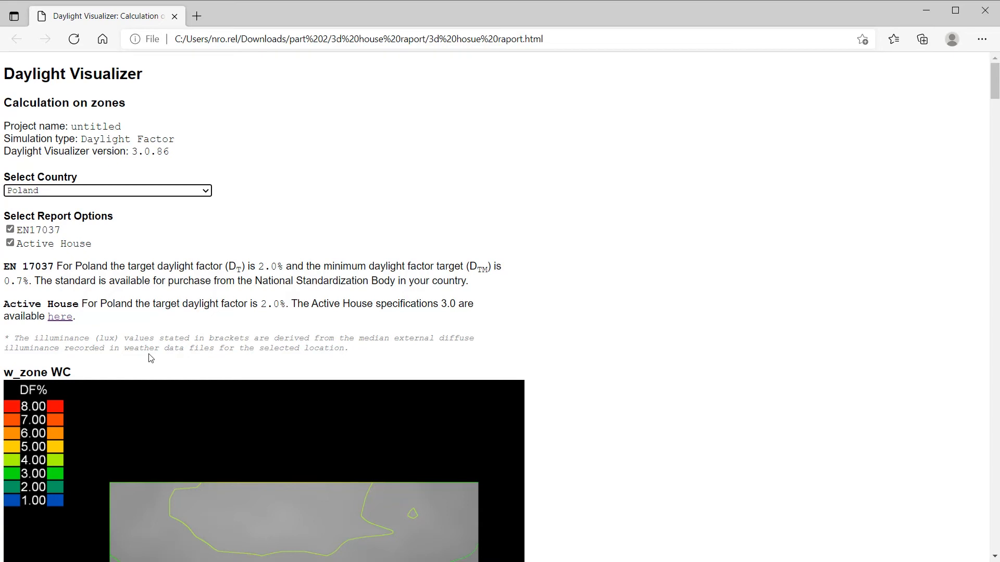
scroll("down", 3)
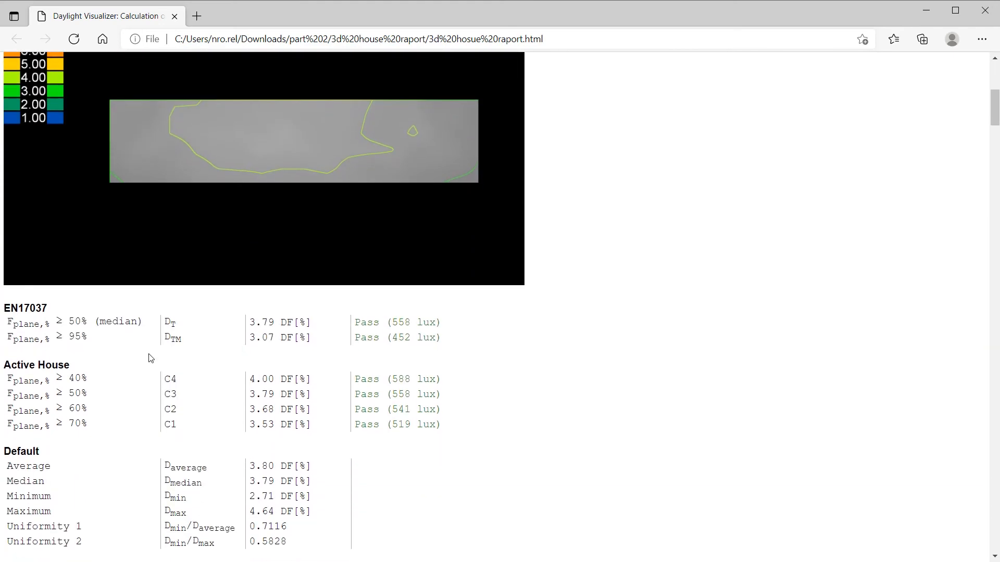
scroll("down", 3)
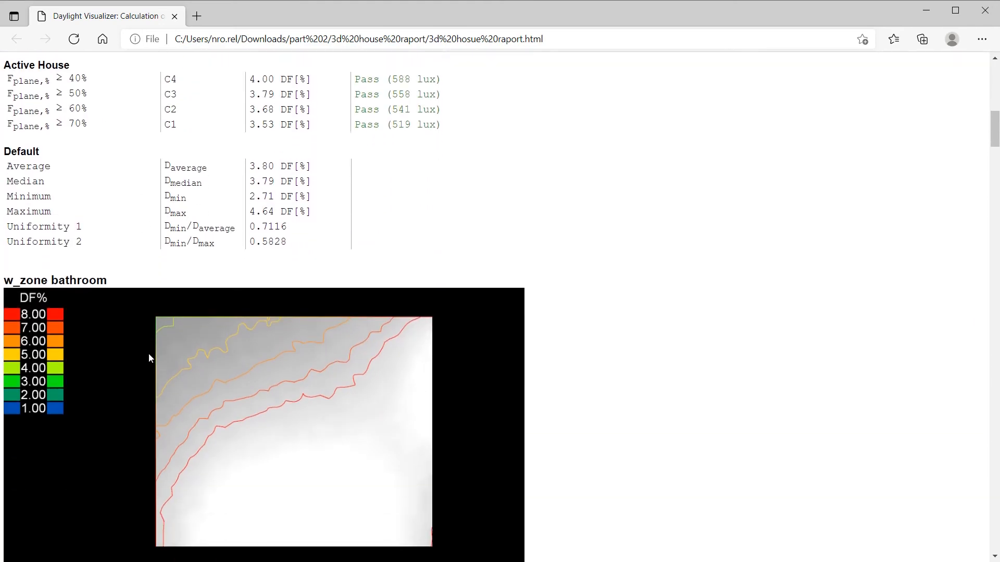
scroll("down", 3)
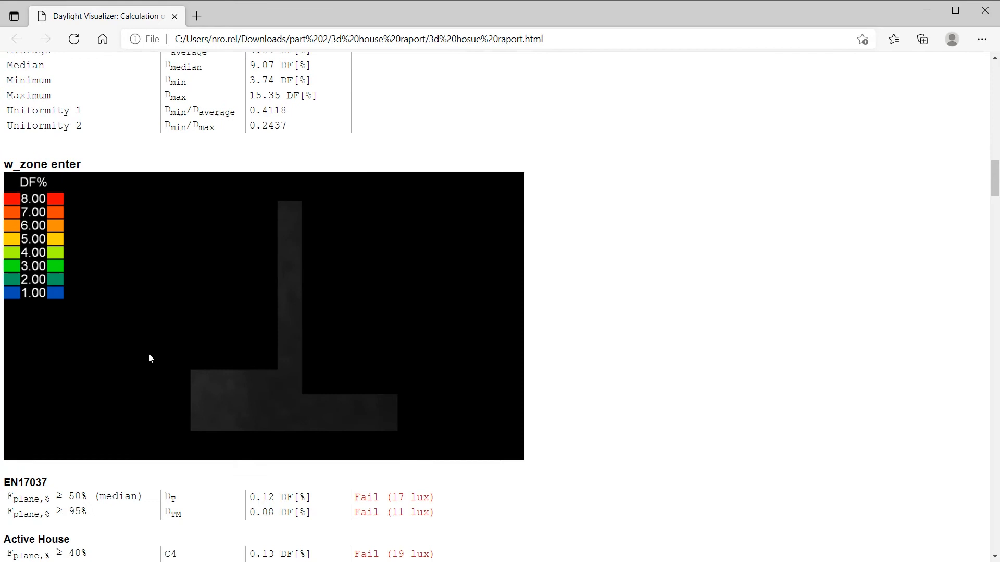
scroll("down", 3)
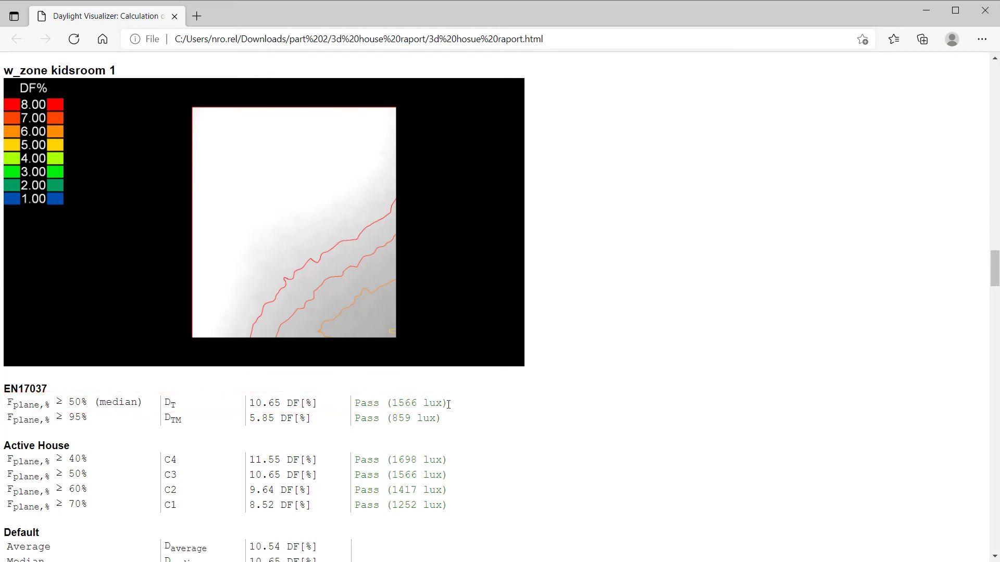
mouse_move(432, 403)
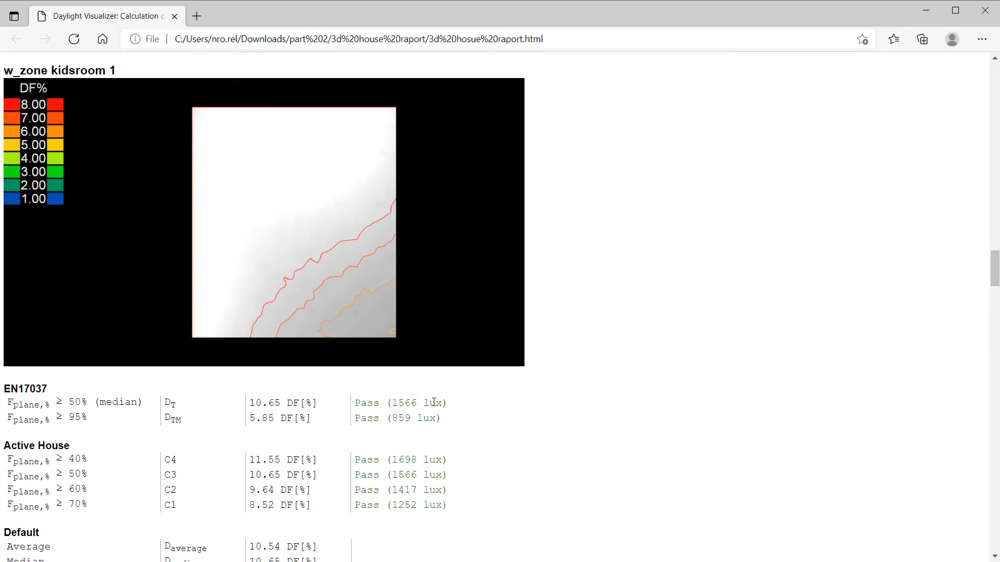
mouse_move(434, 395)
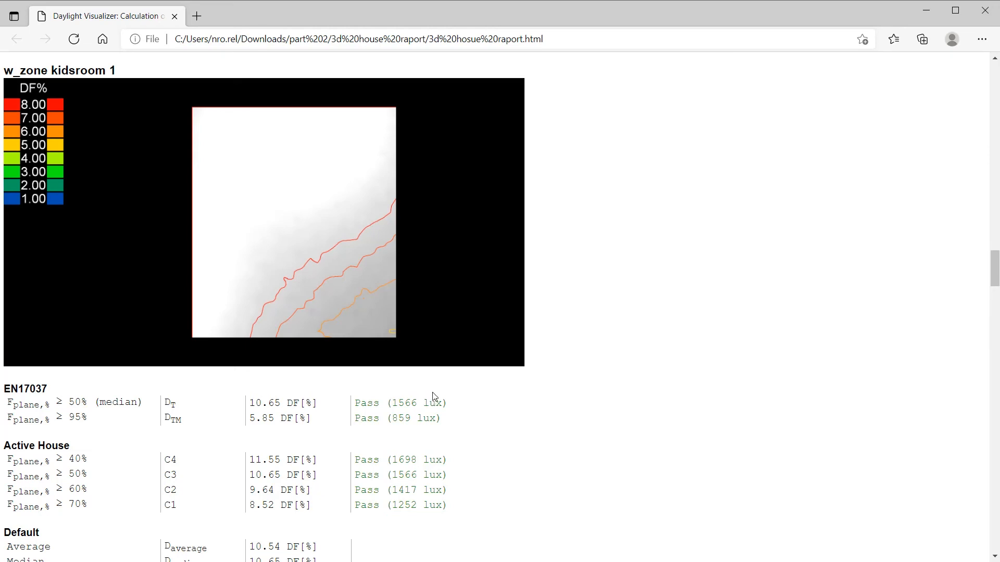
mouse_move(439, 391)
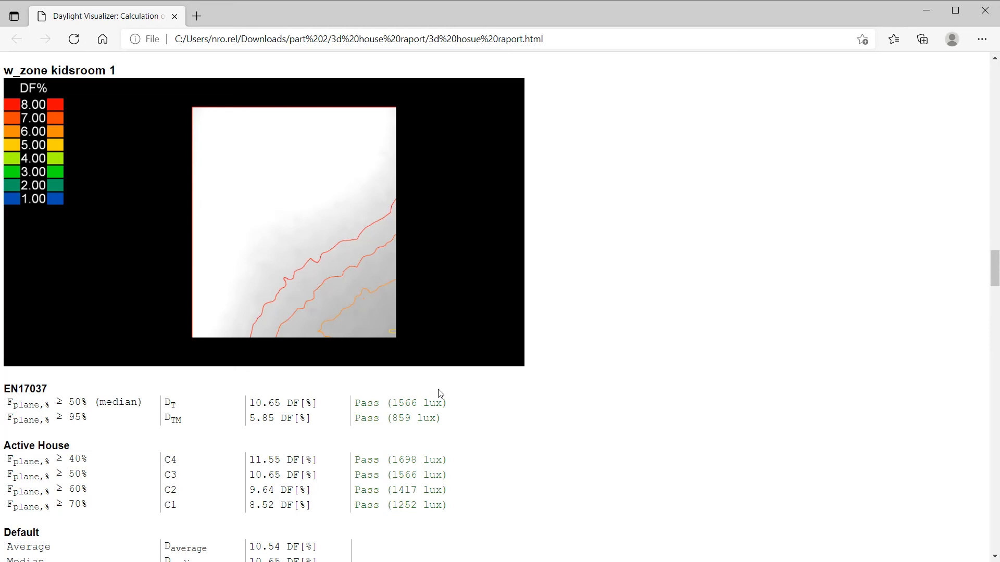
mouse_move(446, 386)
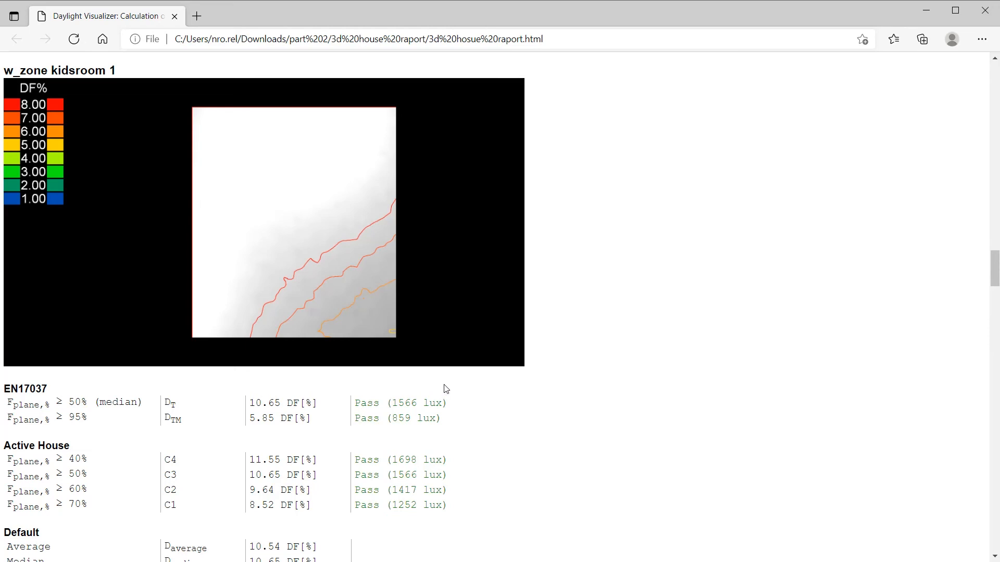
scroll("down", 3)
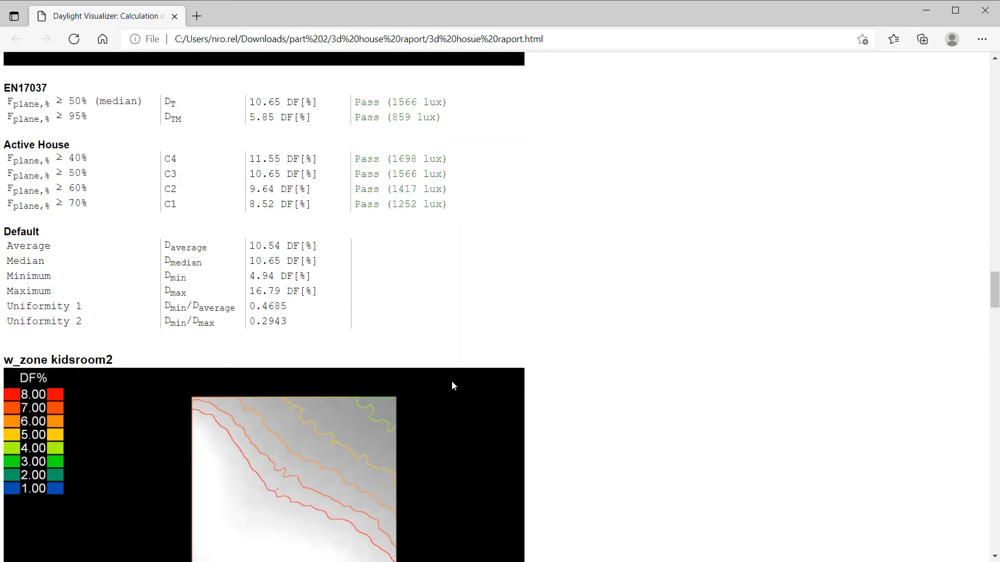
scroll("down", 3)
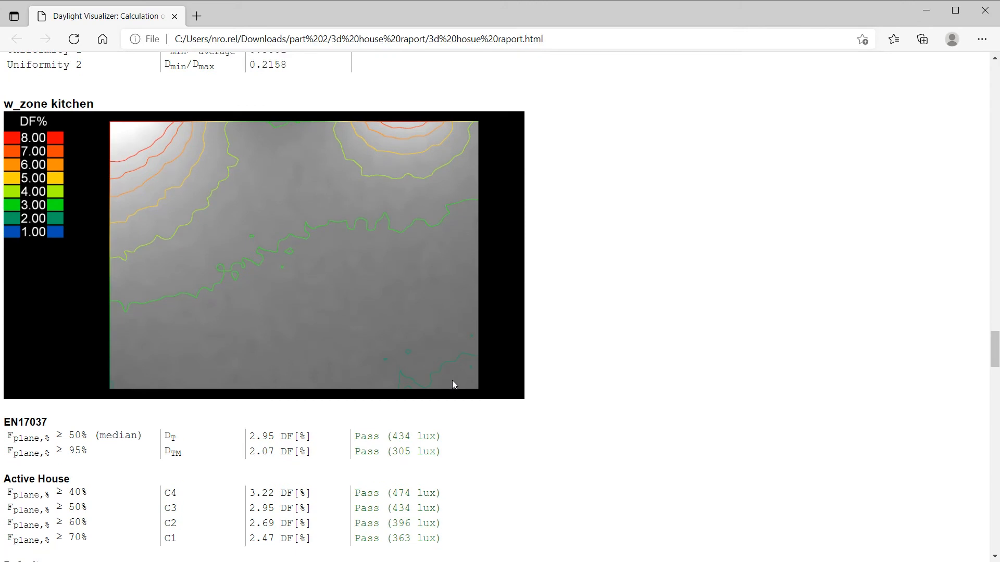
scroll("down", 3)
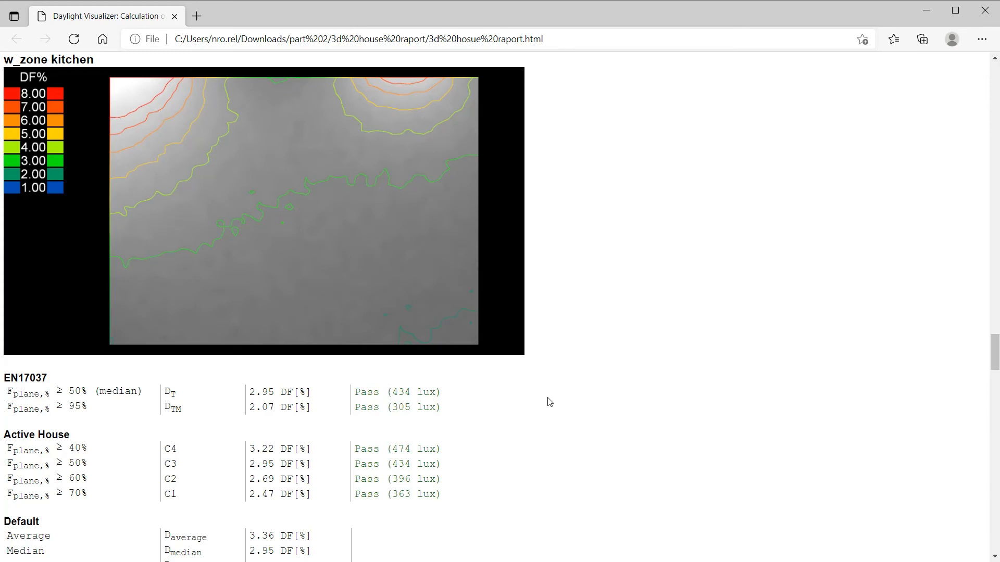
mouse_move(545, 403)
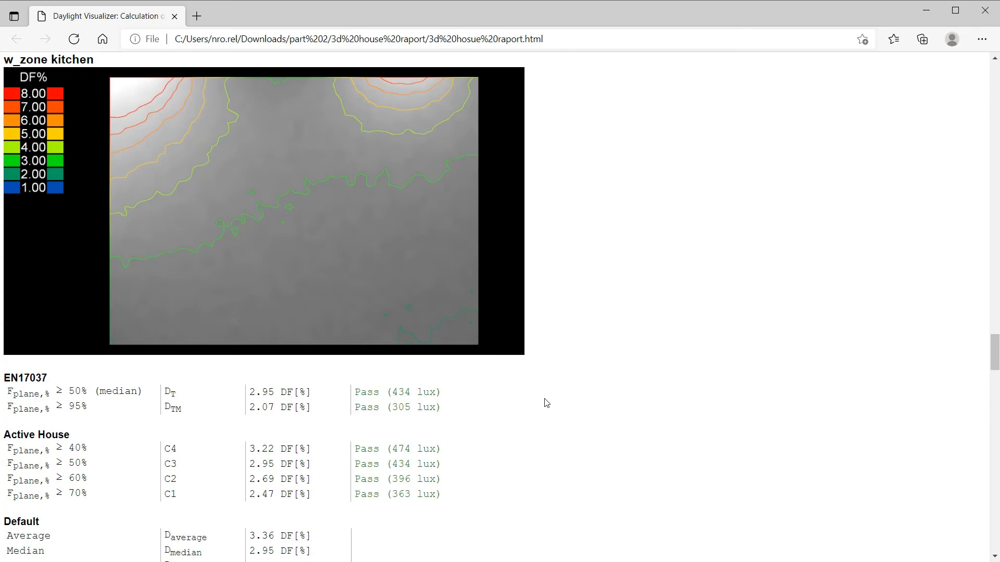
mouse_move(110, 390)
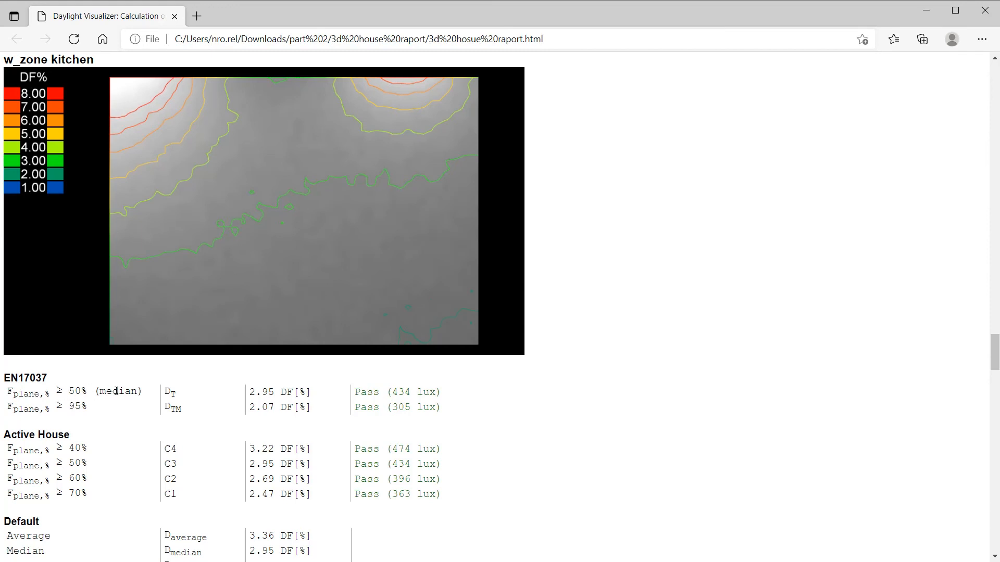
mouse_move(282, 392)
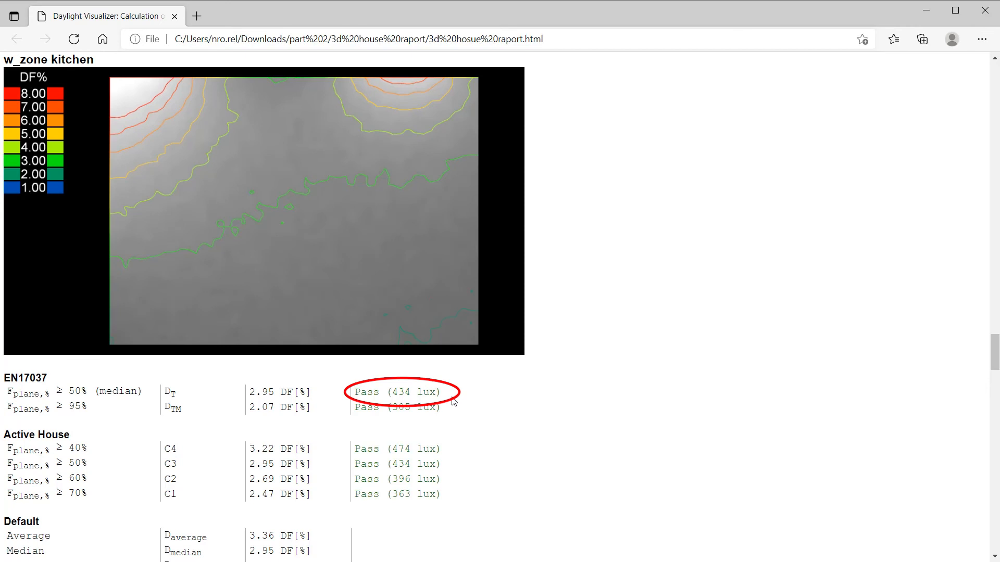
left_click(453, 400)
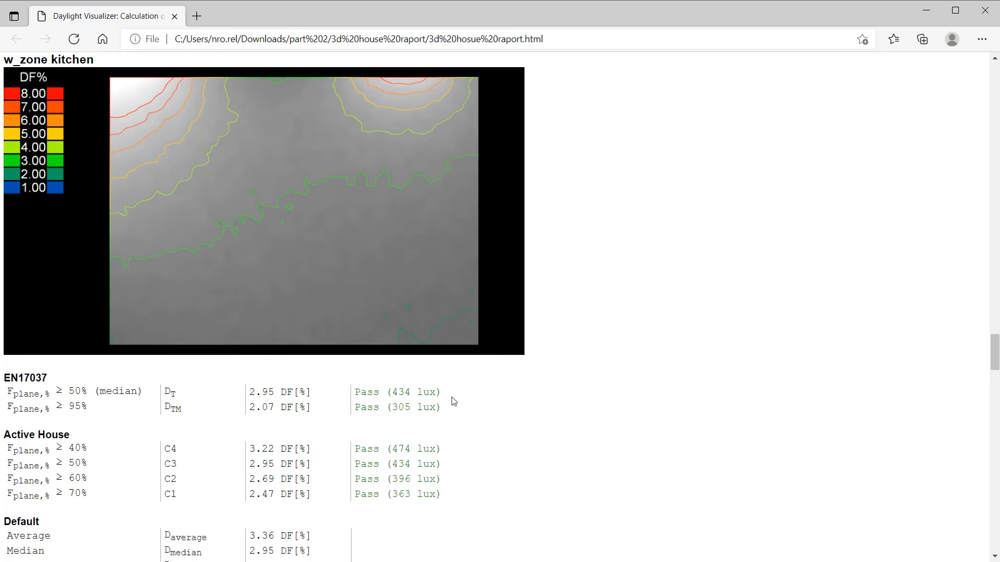
mouse_move(306, 326)
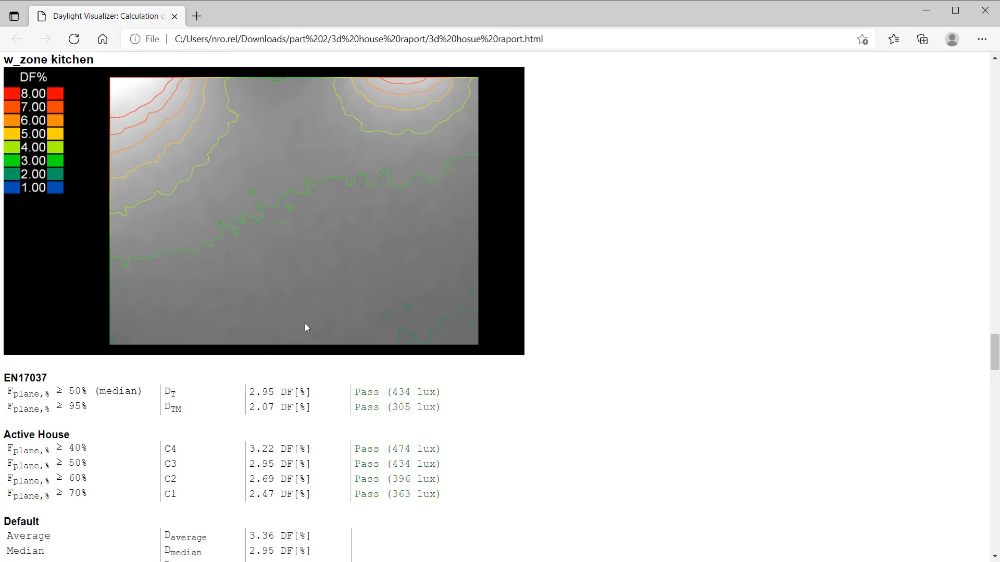
mouse_move(475, 436)
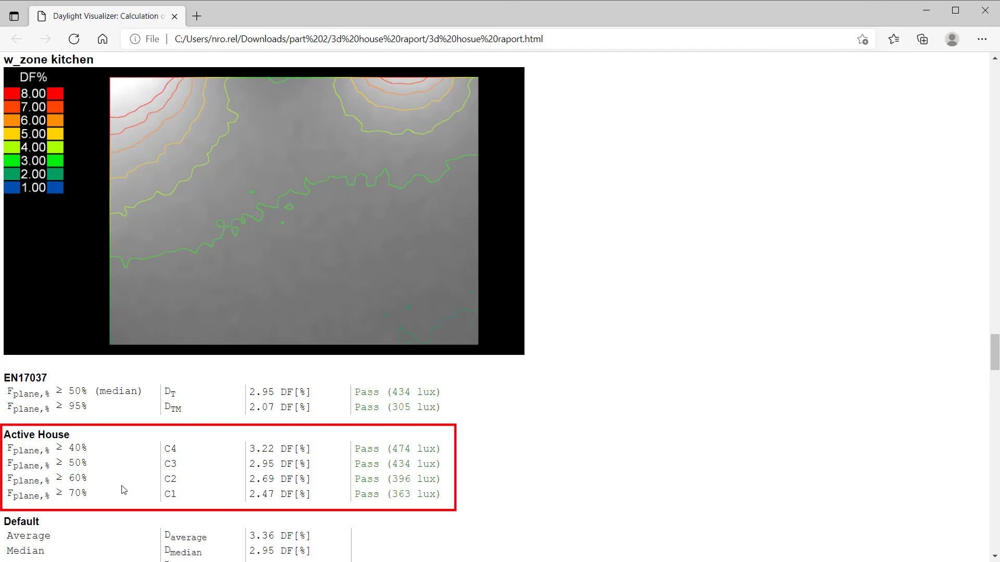
mouse_move(97, 497)
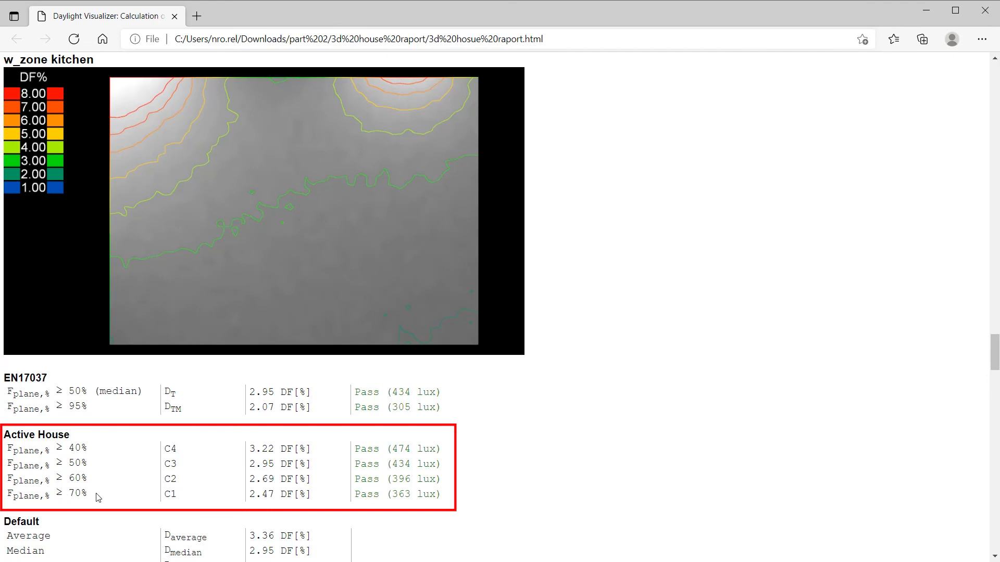
mouse_move(223, 504)
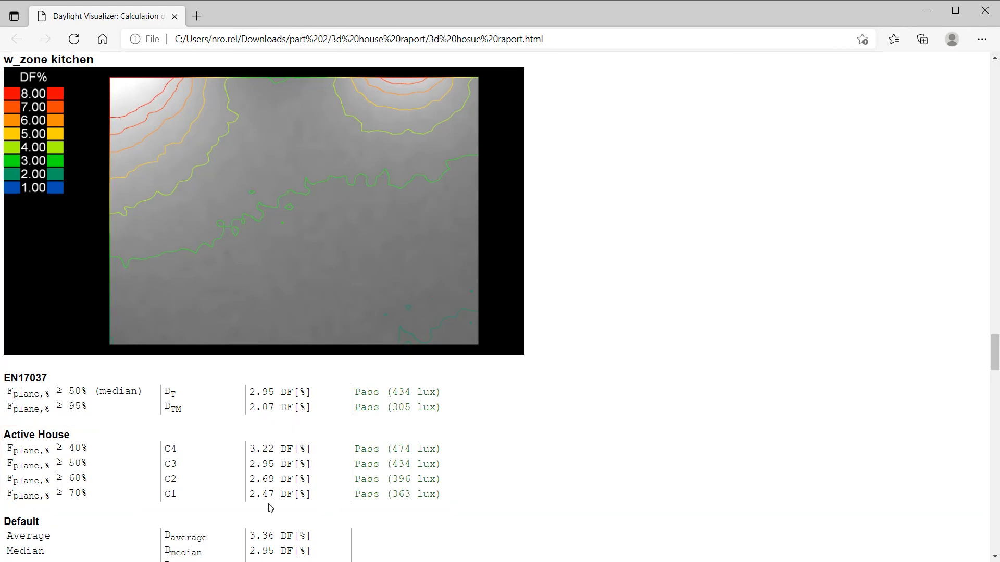
mouse_move(81, 512)
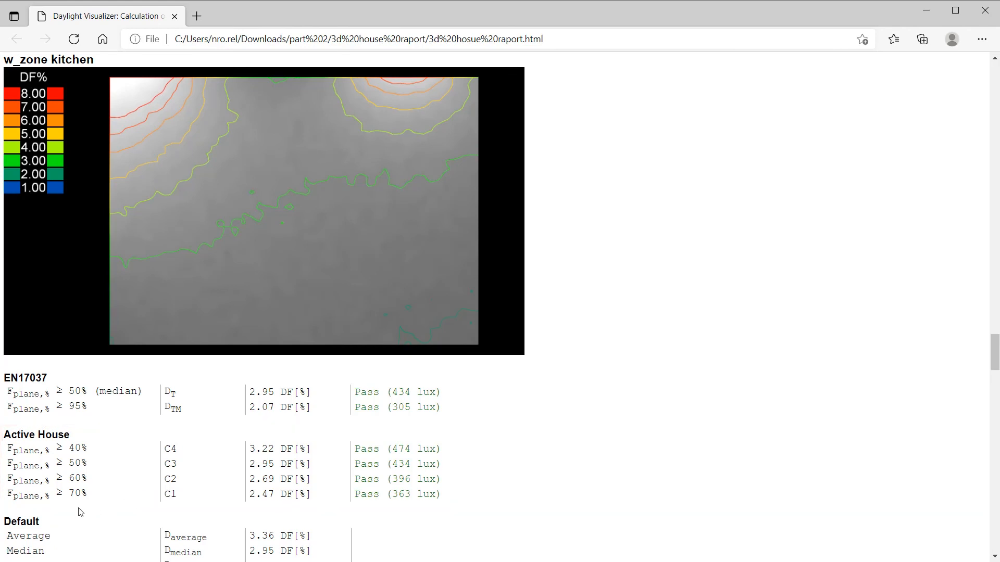
mouse_move(332, 502)
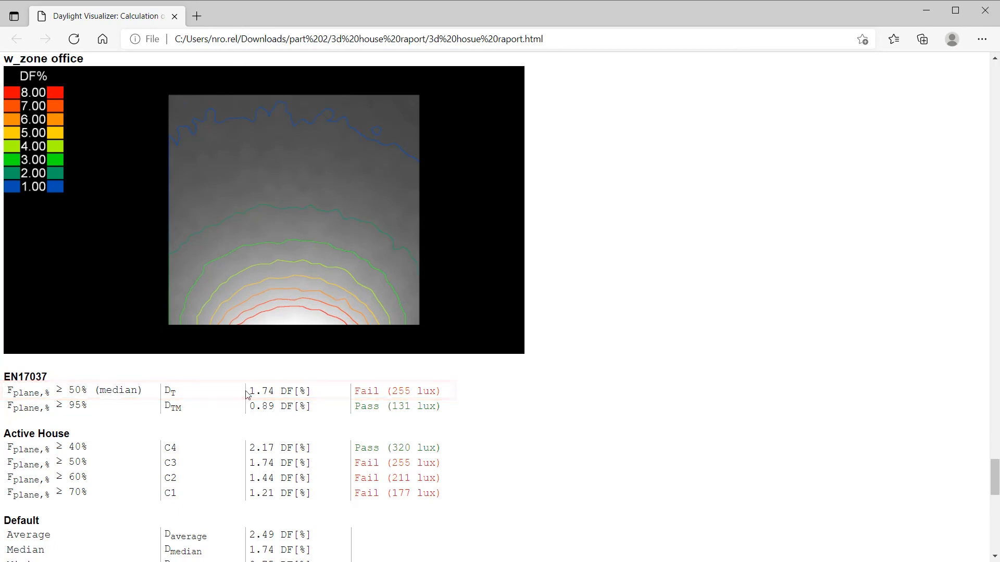
Step: Enter the note 'This analysis was performed by Mr. X.' and bring up print preview with Ctrl+P
scroll("down", 3)
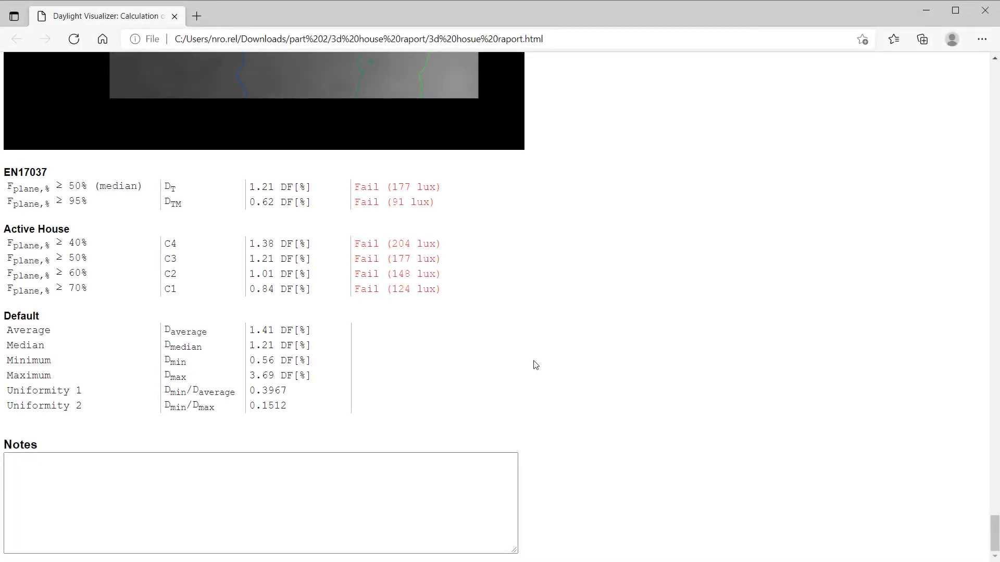
left_click(396, 472)
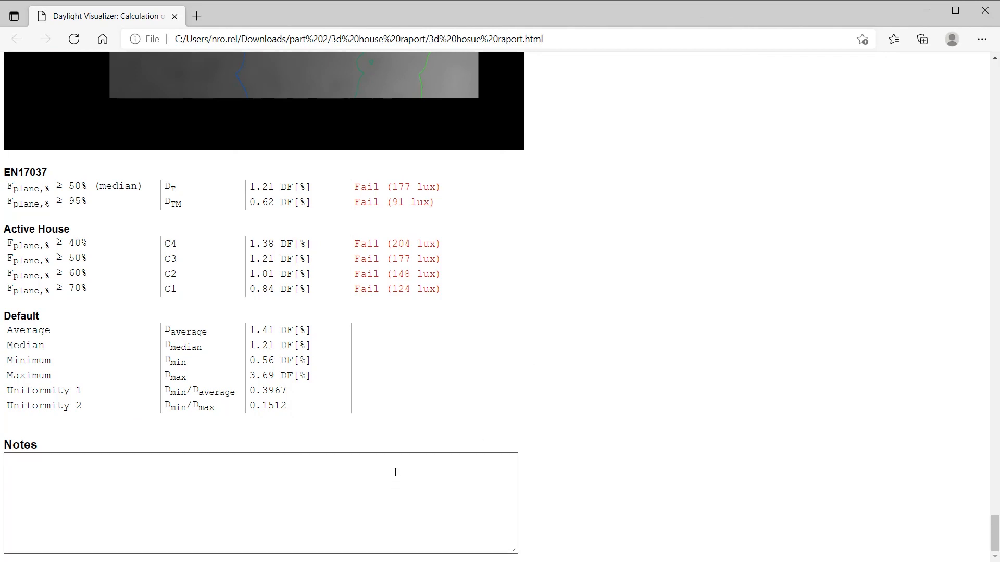
type("This analysis was per")
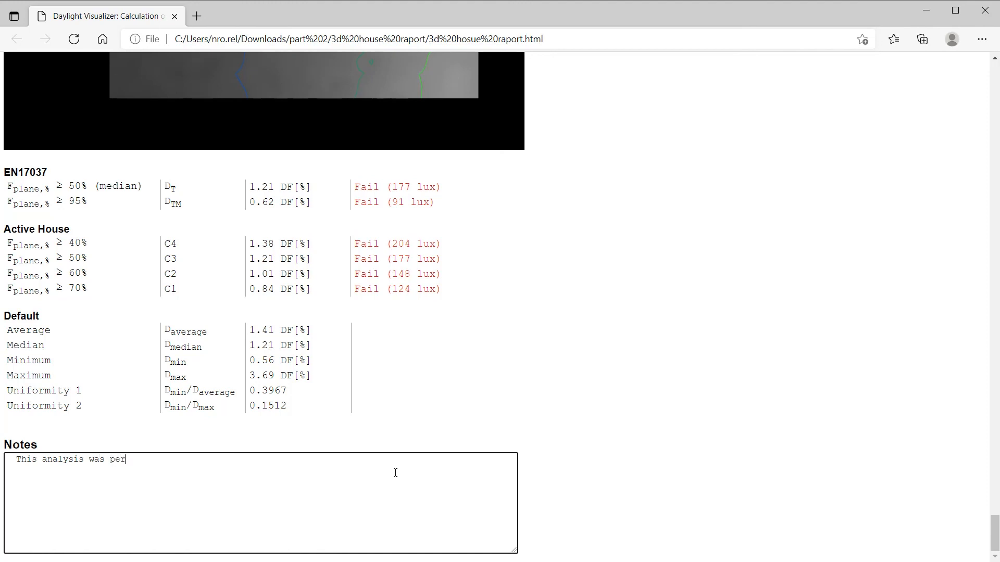
type("formed by Mr.")
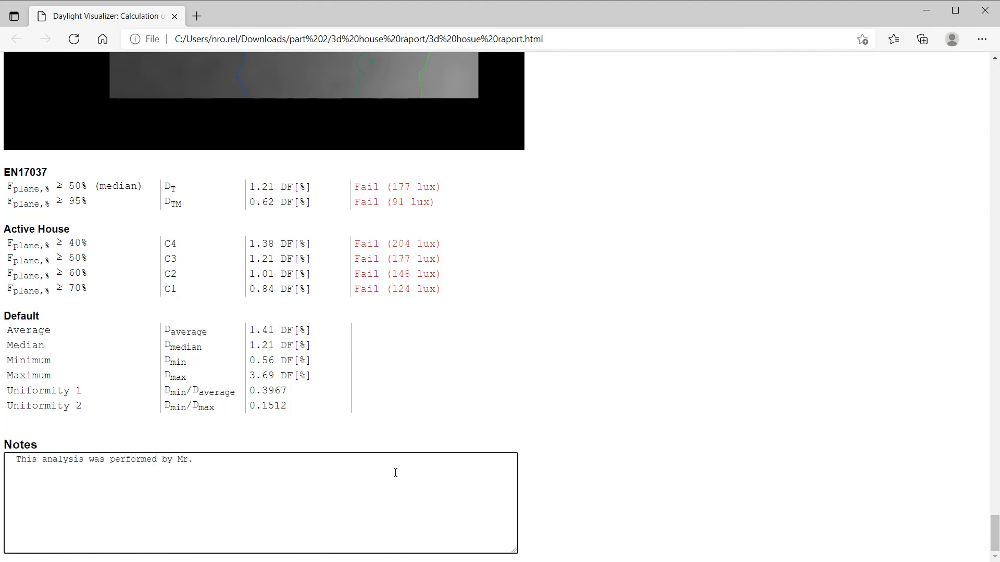
type("X.")
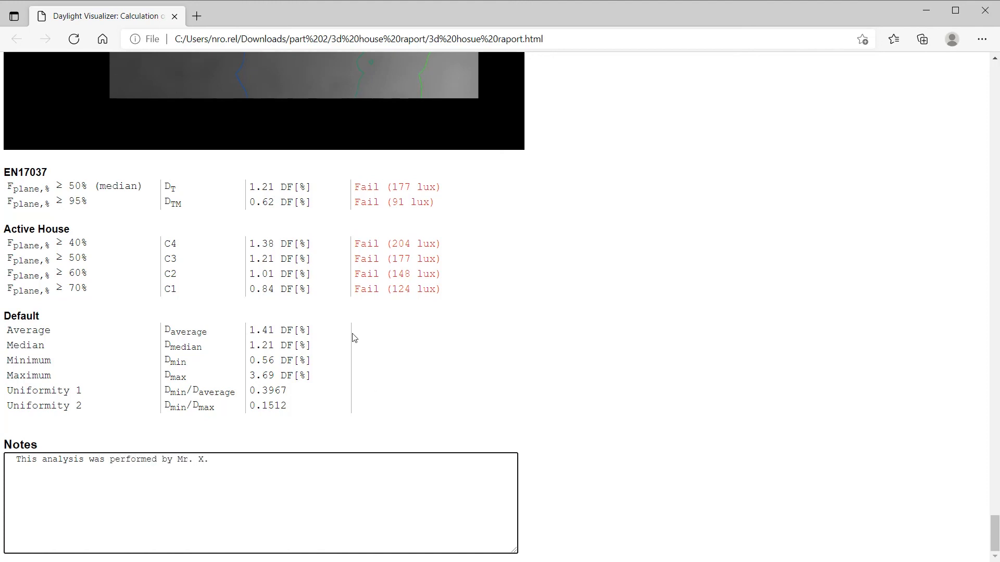
key("Ctrl+p")
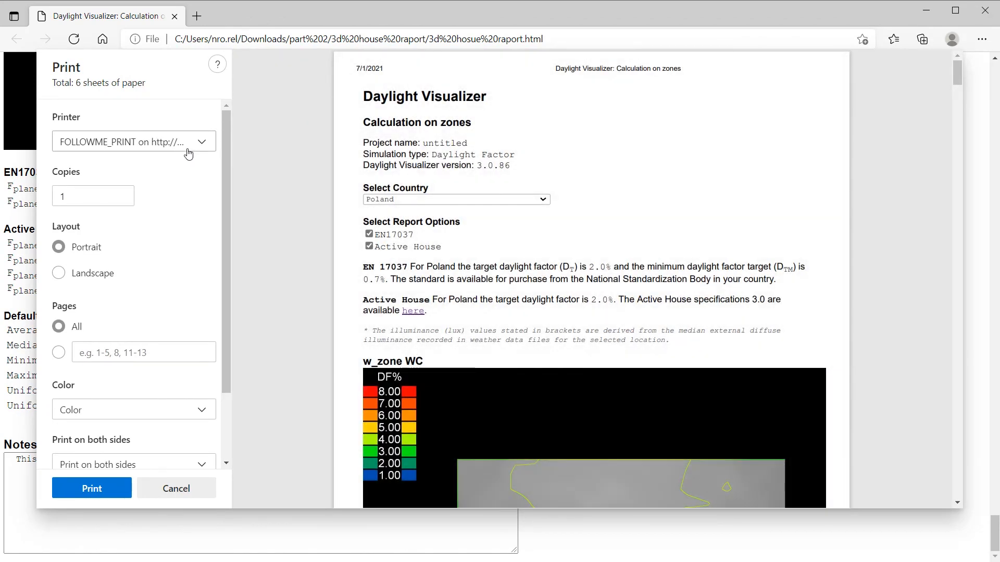
Step: Choose Microsoft Print to PDF as the printer and scroll through the 11-sheet preview
left_click(133, 141)
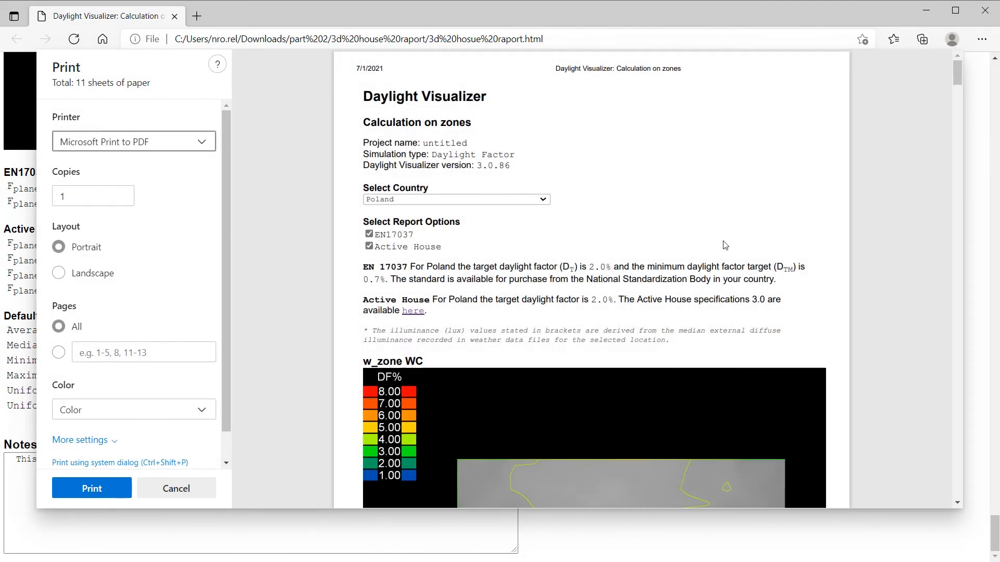
scroll("down", 3)
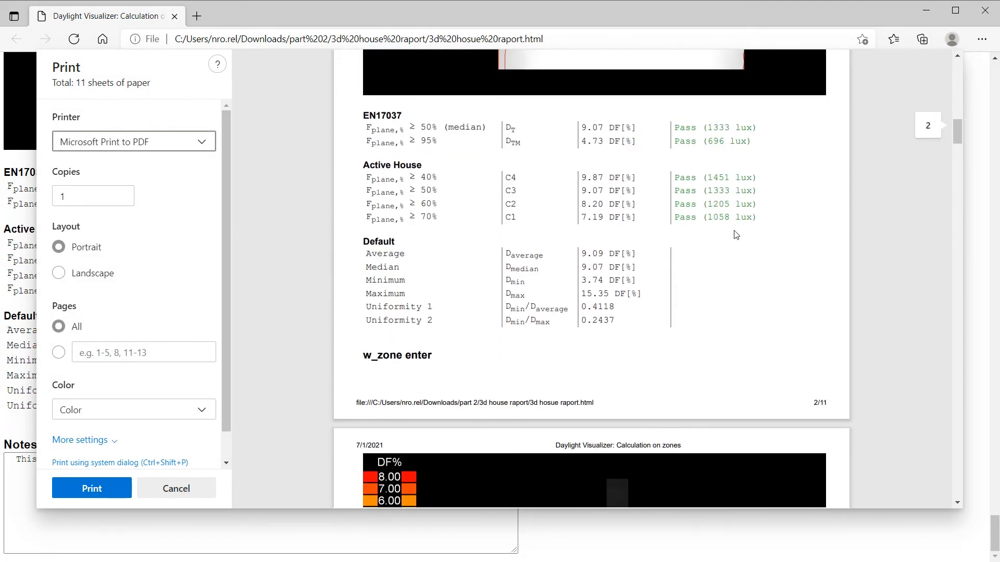
scroll("down", 3)
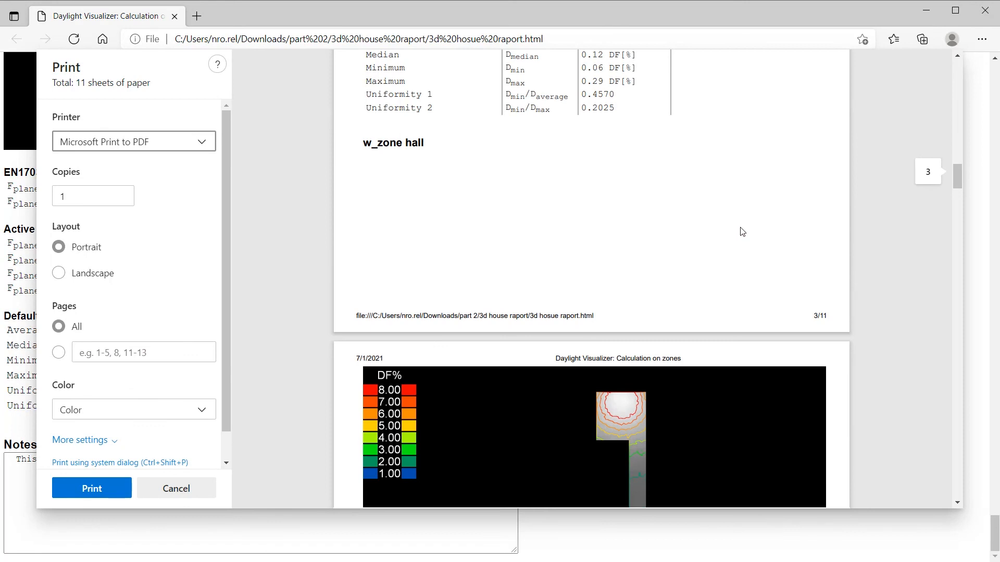
scroll("down", 3)
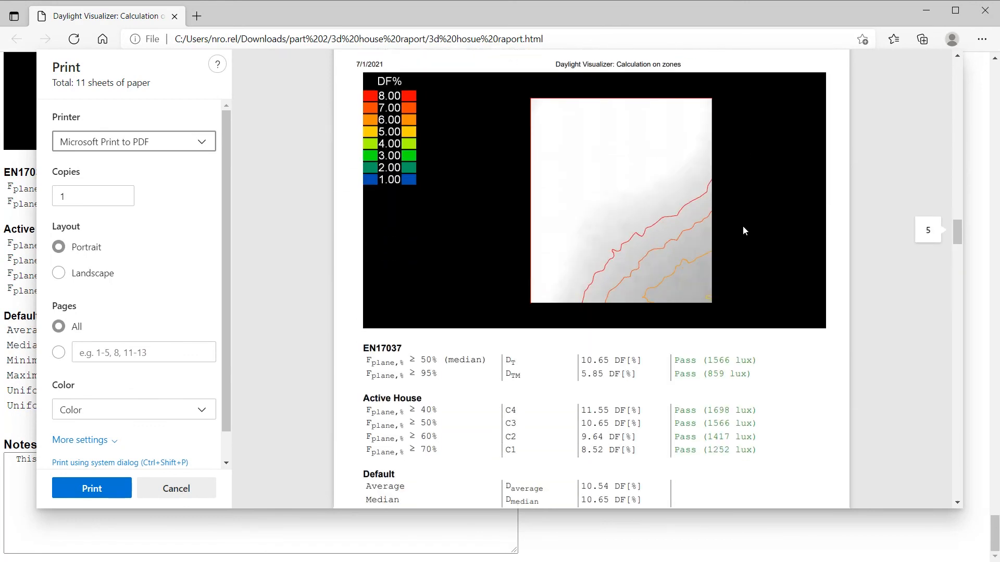